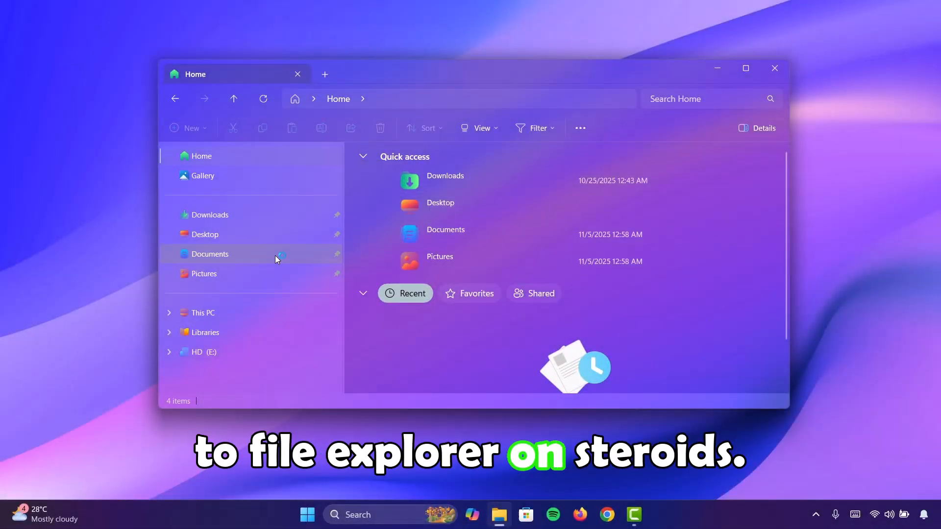
Step: Browse to This PC then Libraries in the translucent Explorer, then switch to the browser
{"action": "left_click", "coordinate": [203, 311]}
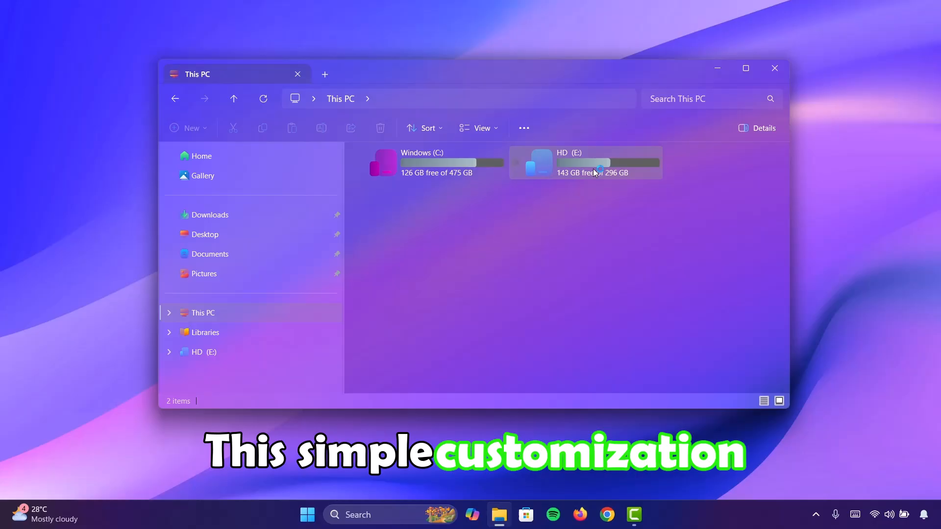
{"action": "left_click", "coordinate": [205, 332]}
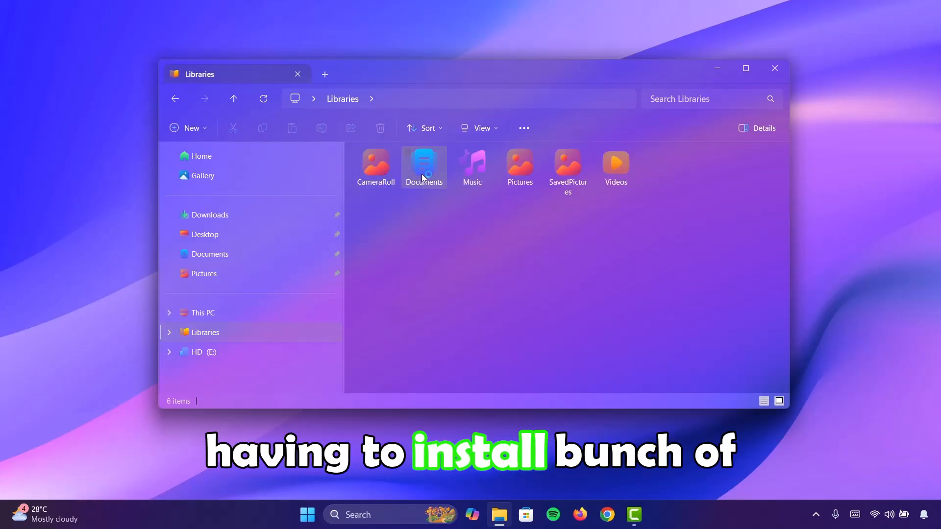
{"action": "mouse_move", "coordinate": [743, 286]}
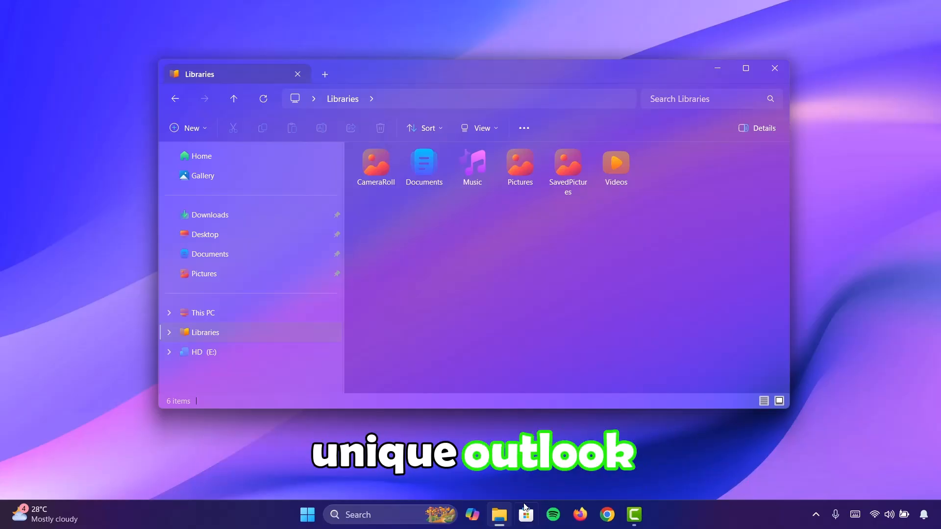
{"action": "left_click", "coordinate": [620, 515]}
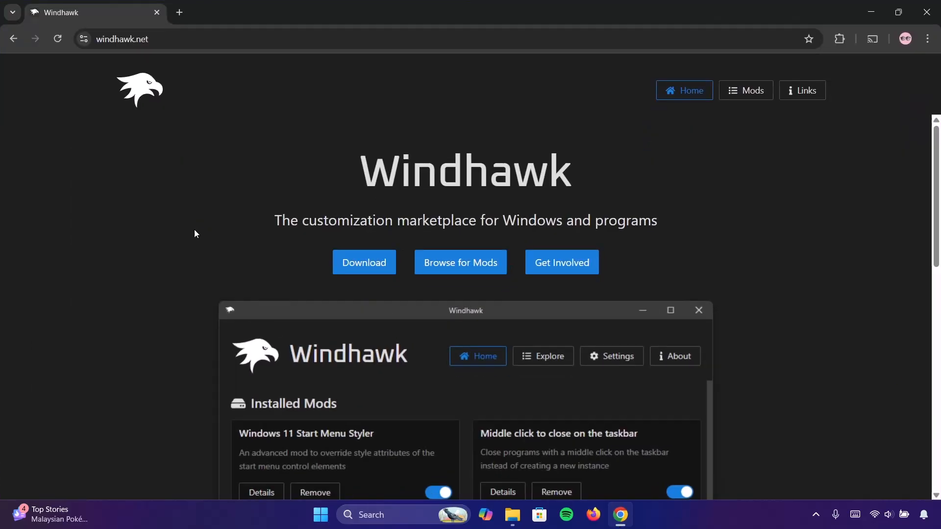
{"action": "mouse_move", "coordinate": [107, 452]}
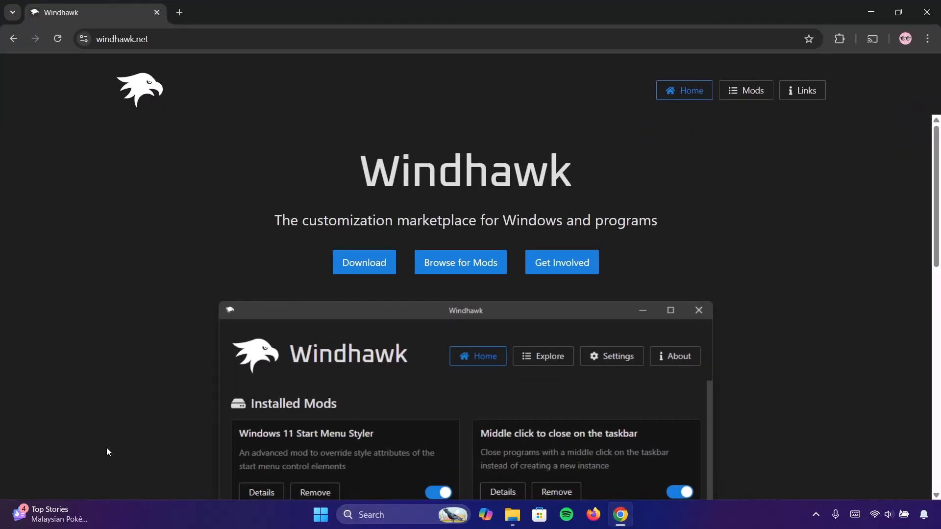
{"action": "mouse_move", "coordinate": [364, 263]}
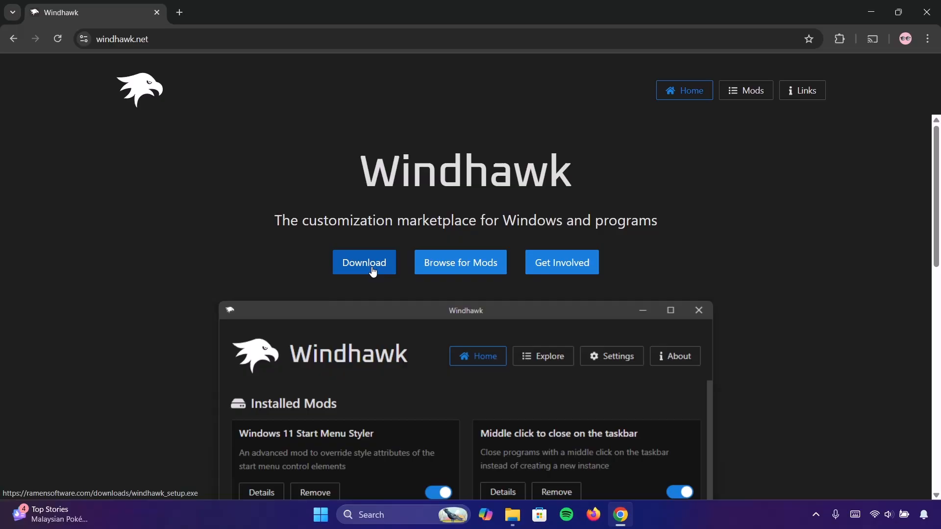
Step: Download the Windhawk installer from windhawk.net and launch the setup file
{"action": "left_click", "coordinate": [364, 263]}
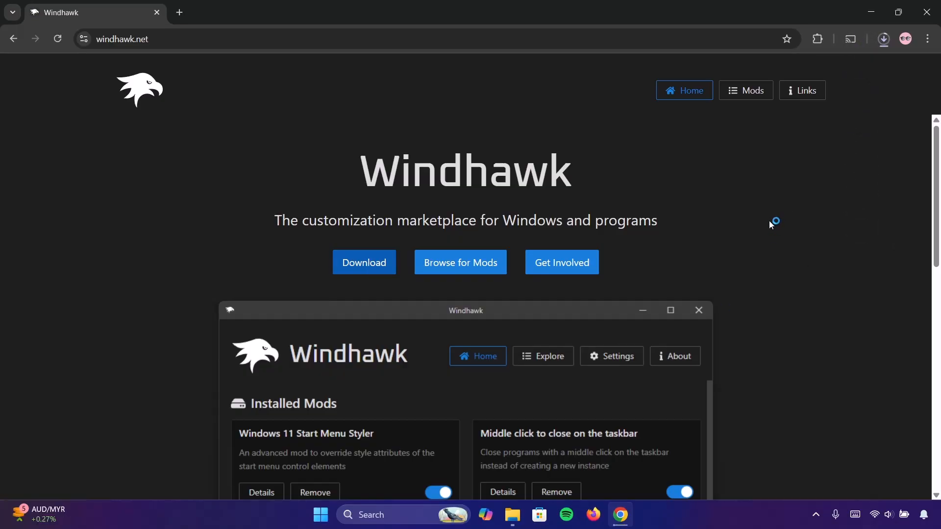
{"action": "left_click", "coordinate": [883, 38]}
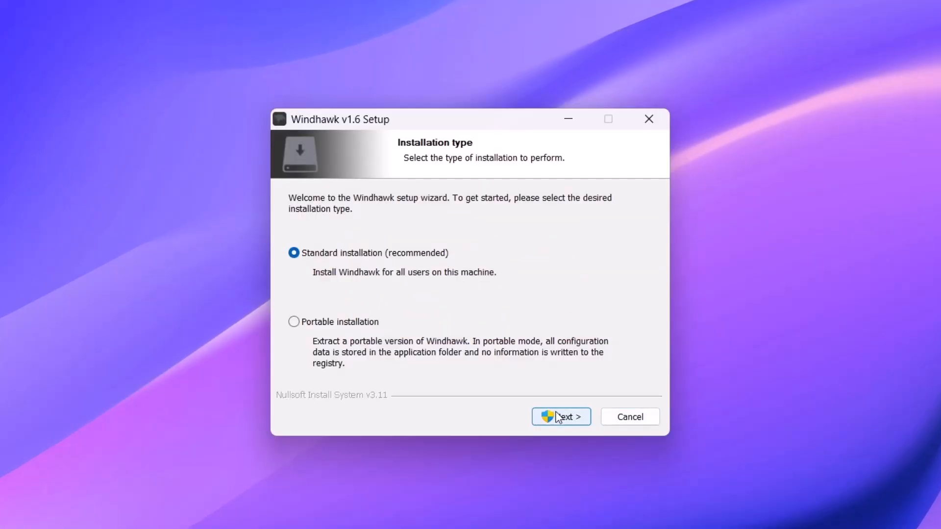
Step: Install Windhawk as a standard installation with default components and launch it
{"action": "left_click", "coordinate": [560, 416]}
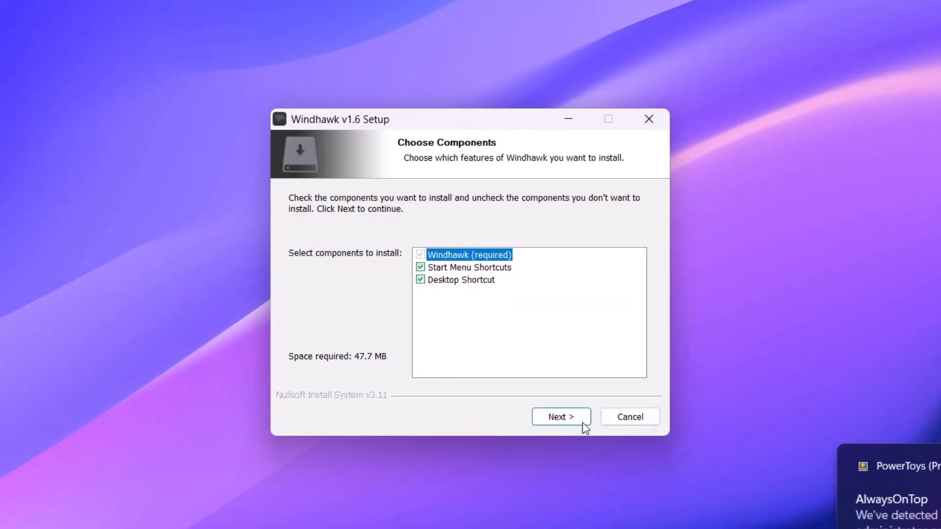
{"action": "left_click", "coordinate": [560, 417]}
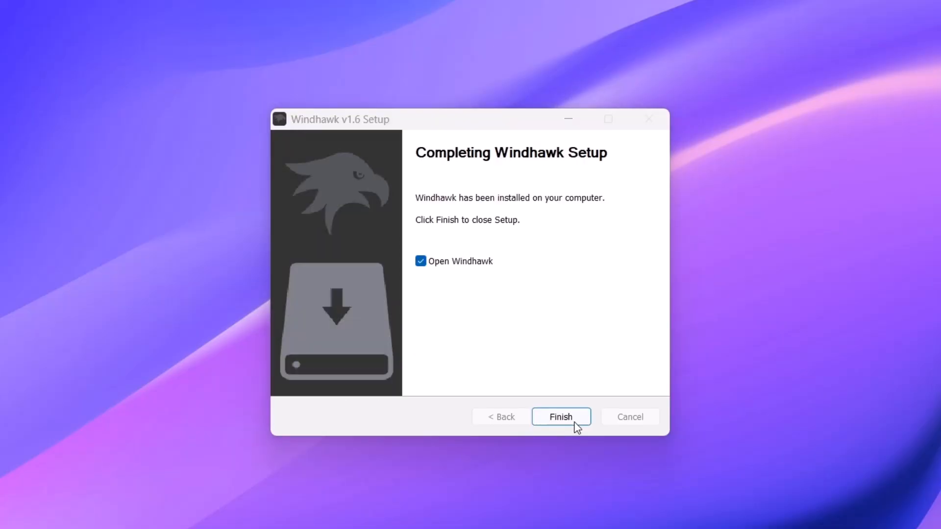
{"action": "left_click", "coordinate": [561, 417]}
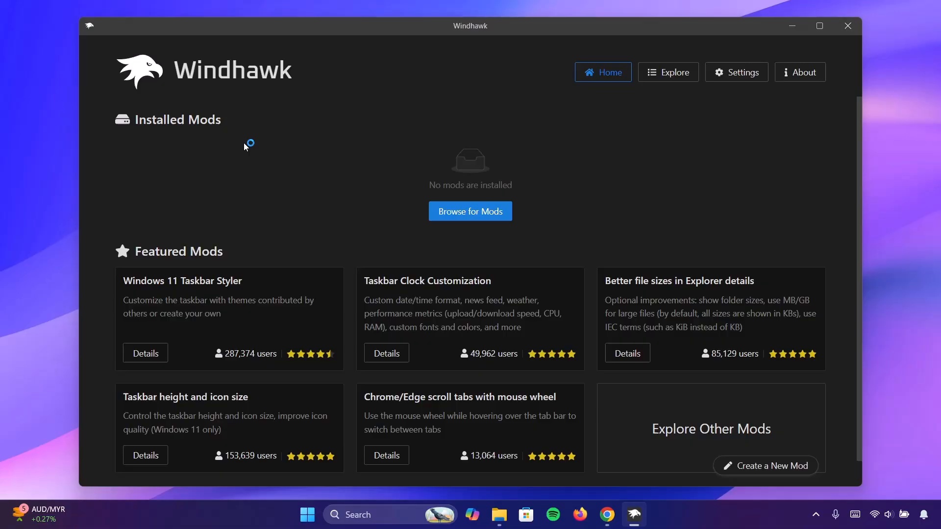
{"action": "mouse_move", "coordinate": [407, 130]}
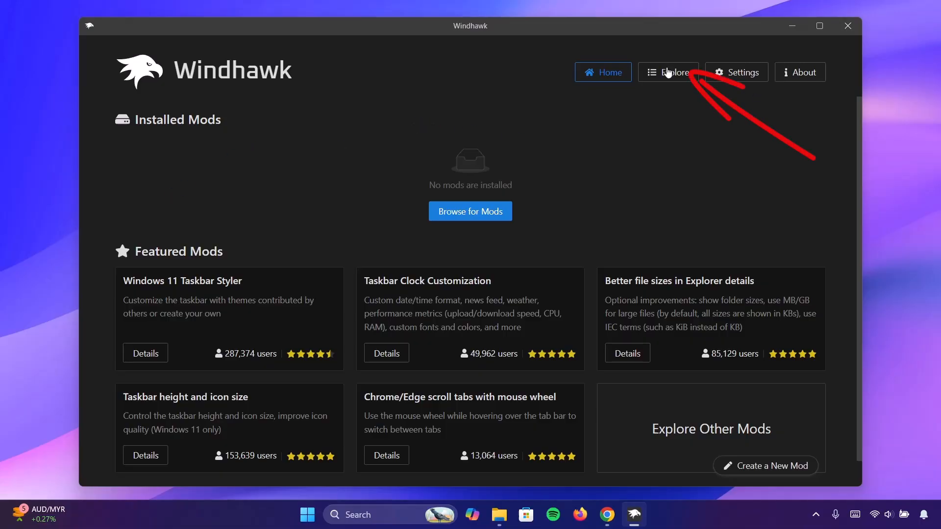
Step: Show the Explore catalog of community mods and scroll through it
{"action": "left_click", "coordinate": [668, 72]}
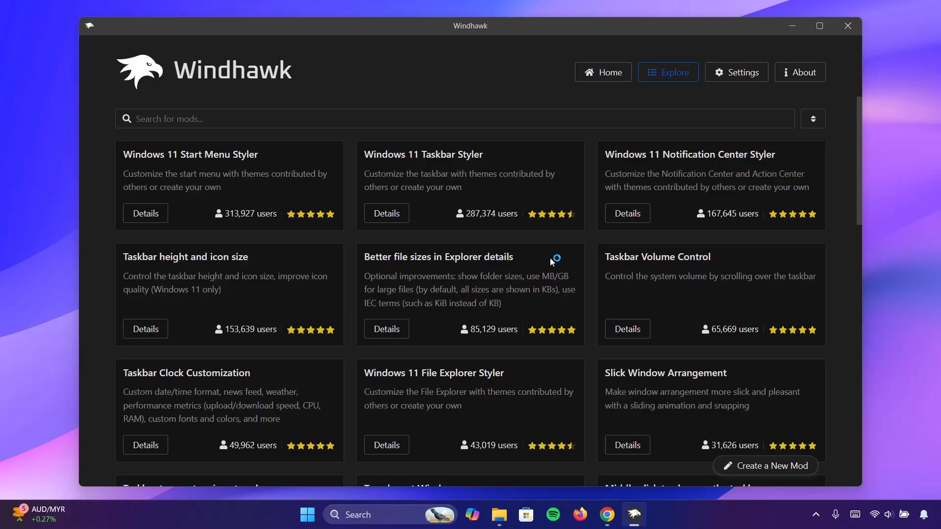
{"action": "scroll", "scroll_direction": "down", "scroll_amount": 3}
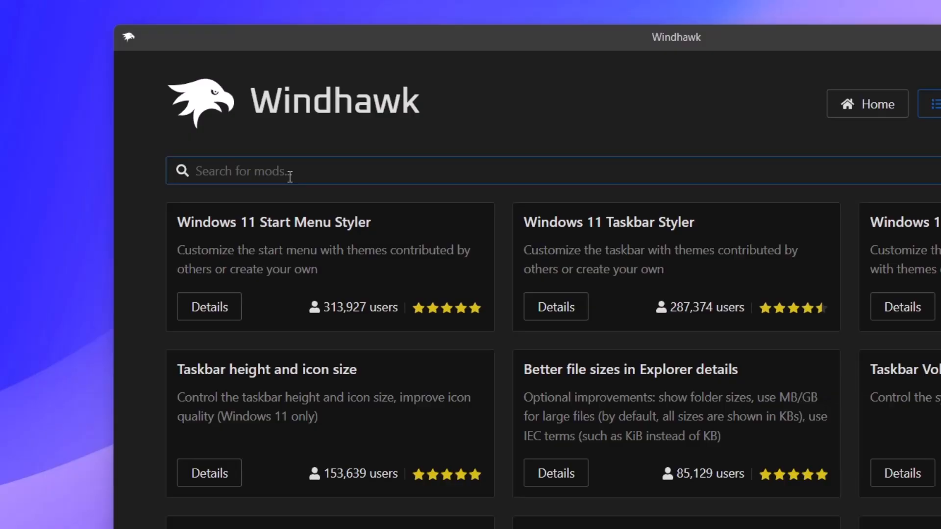
Step: Search 'Translucent windows', view its details and install it, accepting the risk warning
{"action": "type", "text": "Translu"}
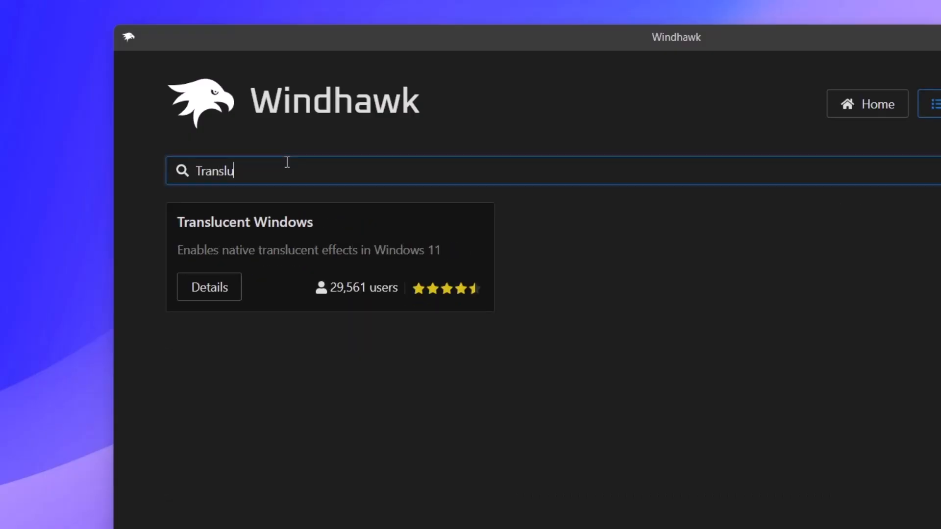
{"action": "type", "text": "ce"}
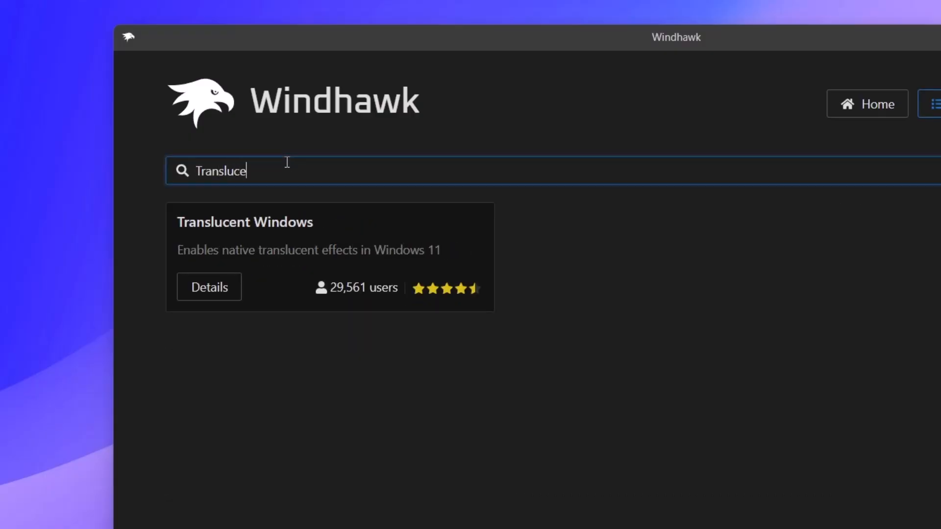
{"action": "type", "text": "nt windows"}
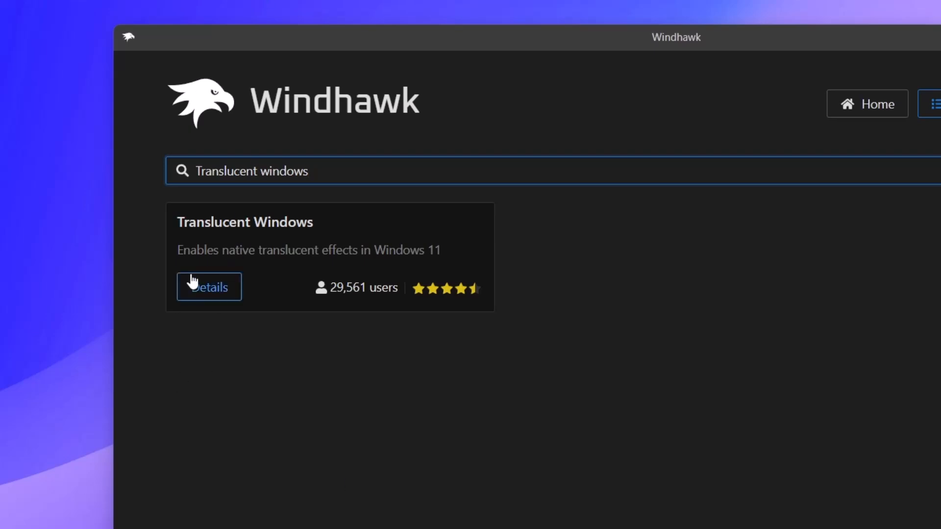
{"action": "left_click", "coordinate": [208, 287]}
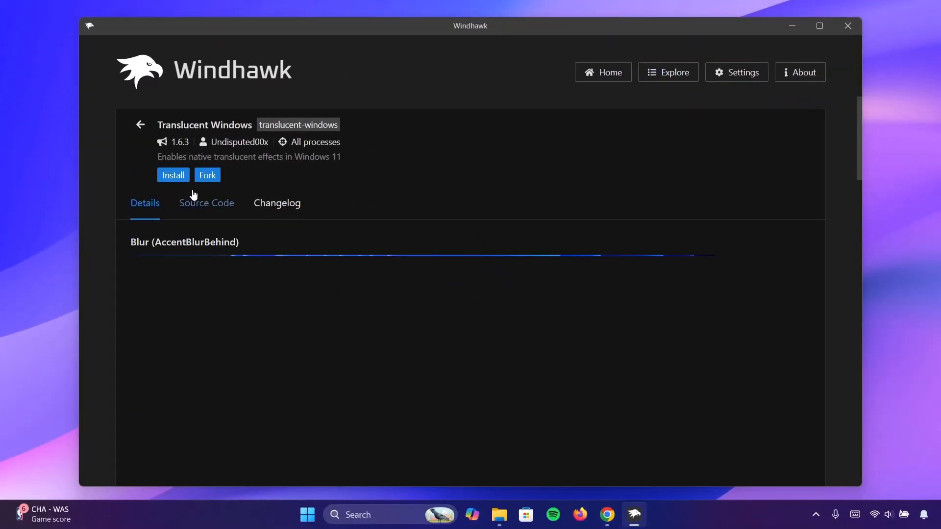
{"action": "left_click", "coordinate": [172, 174]}
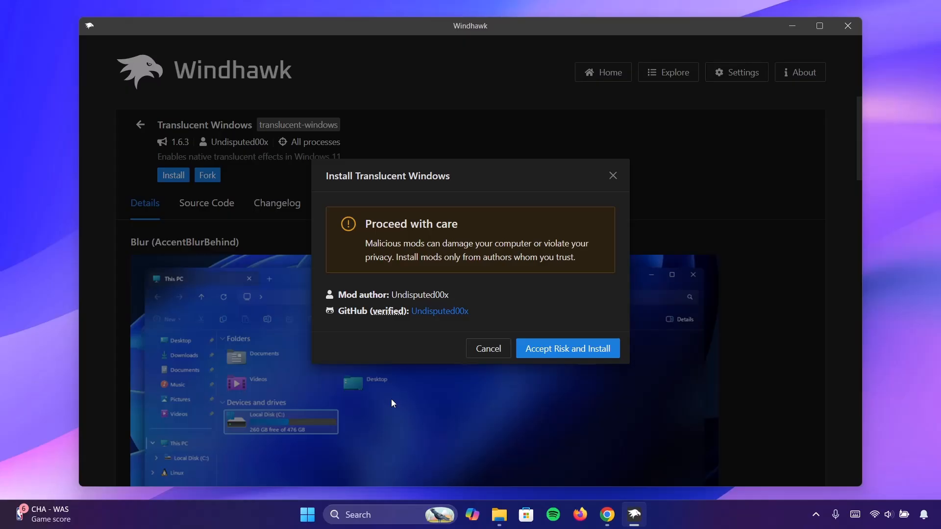
{"action": "left_click", "coordinate": [566, 348]}
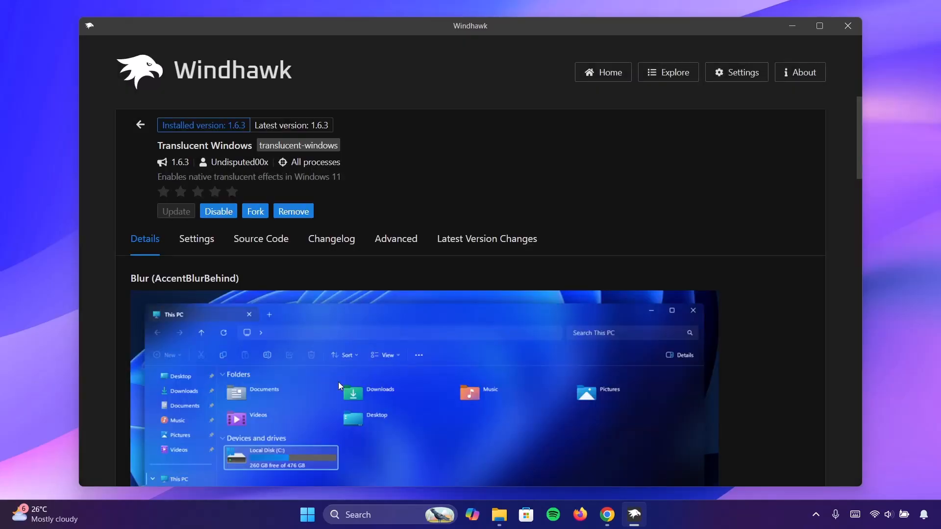
{"action": "mouse_move", "coordinate": [196, 238]}
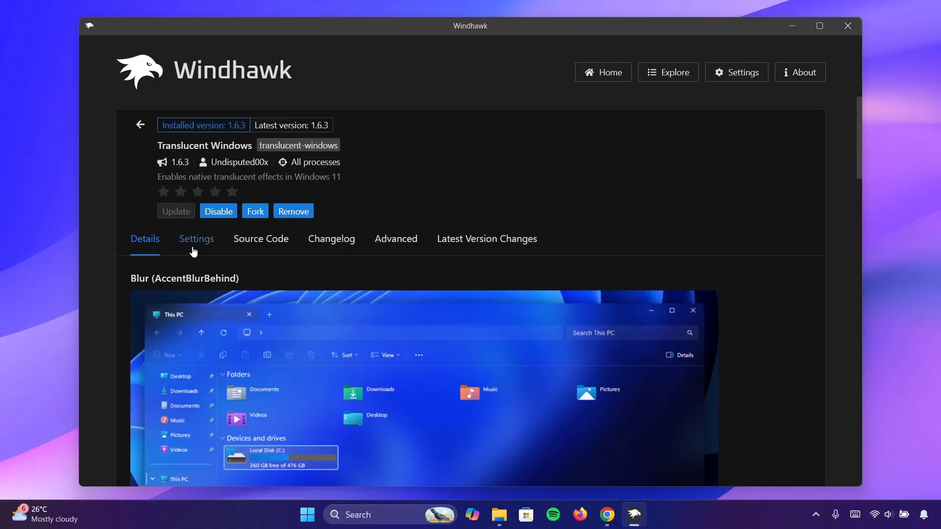
Step: Enable Windows theme custom rendering, accent colorizer and text alpha blending in the mod settings
{"action": "left_click", "coordinate": [196, 238]}
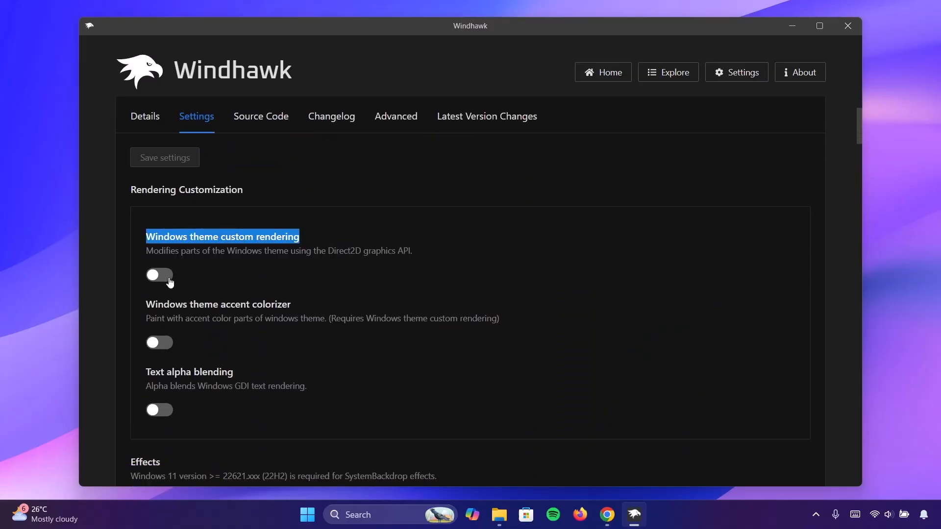
{"action": "left_click", "coordinate": [160, 277]}
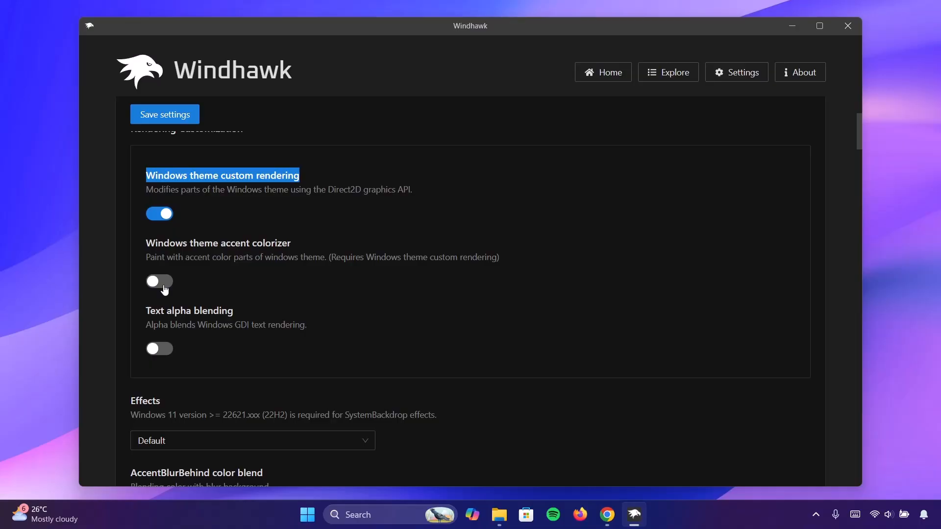
{"action": "left_click", "coordinate": [159, 282]}
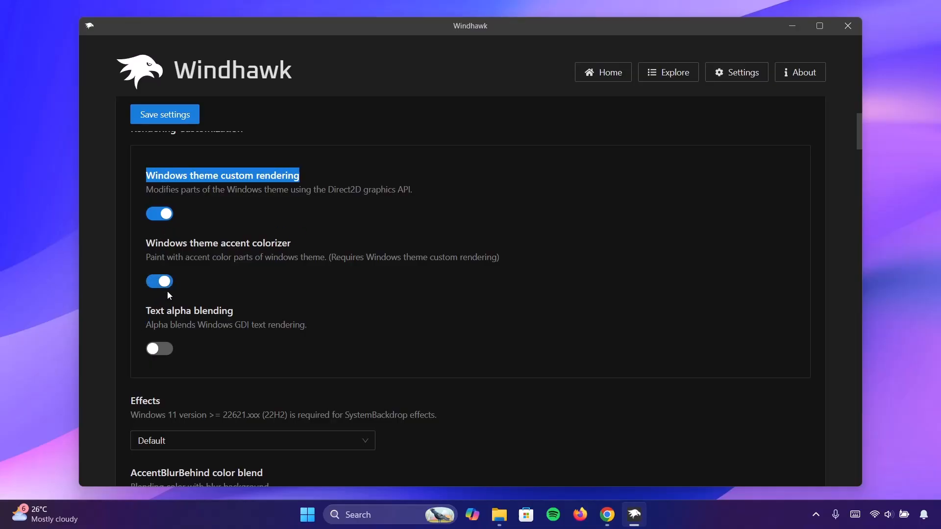
{"action": "scroll", "scroll_direction": "down", "scroll_amount": 3}
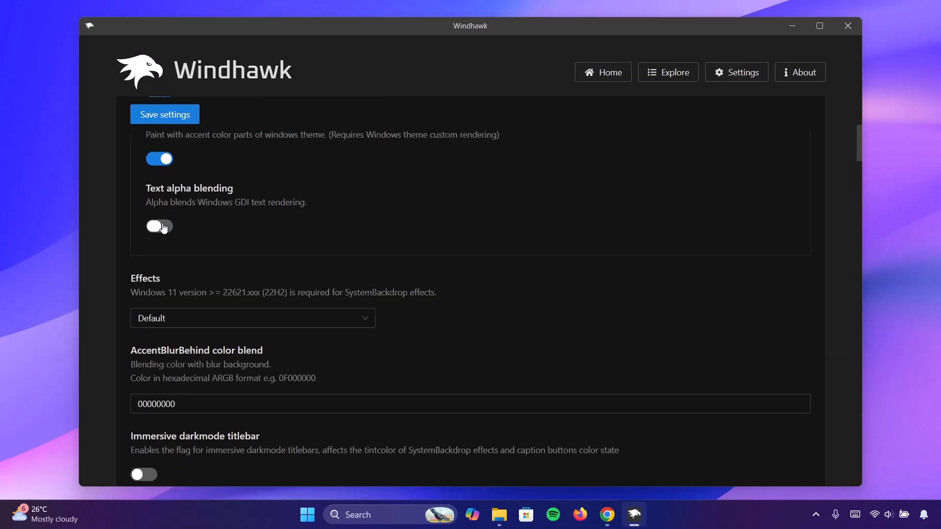
{"action": "left_click", "coordinate": [159, 226]}
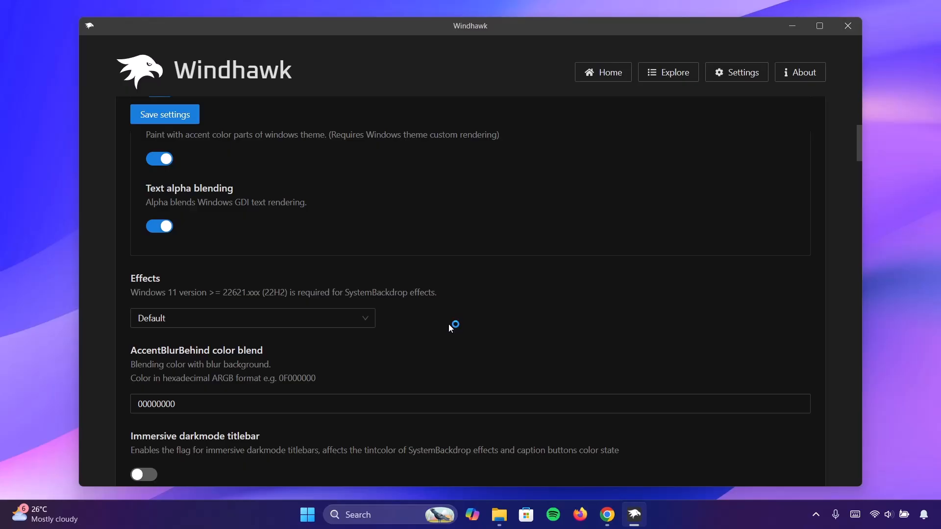
Step: Set effects to Acrylic, enable immersive darkmode titlebar and full-window effects, and save
{"action": "left_click", "coordinate": [252, 318]}
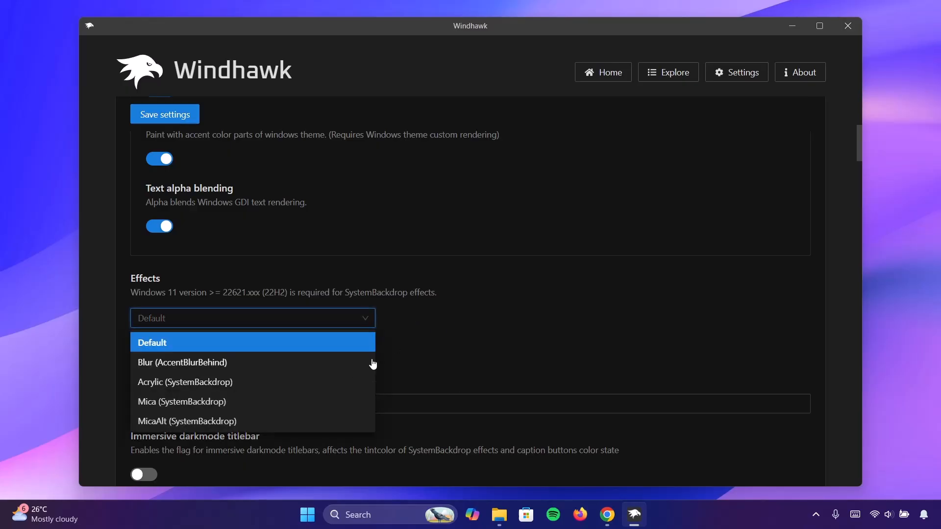
{"action": "mouse_move", "coordinate": [157, 384]}
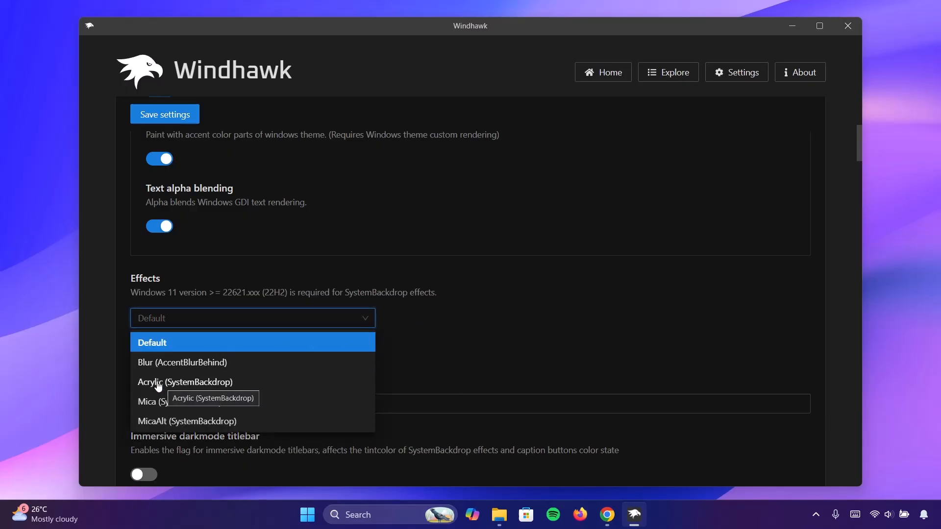
{"action": "left_click", "coordinate": [186, 381]}
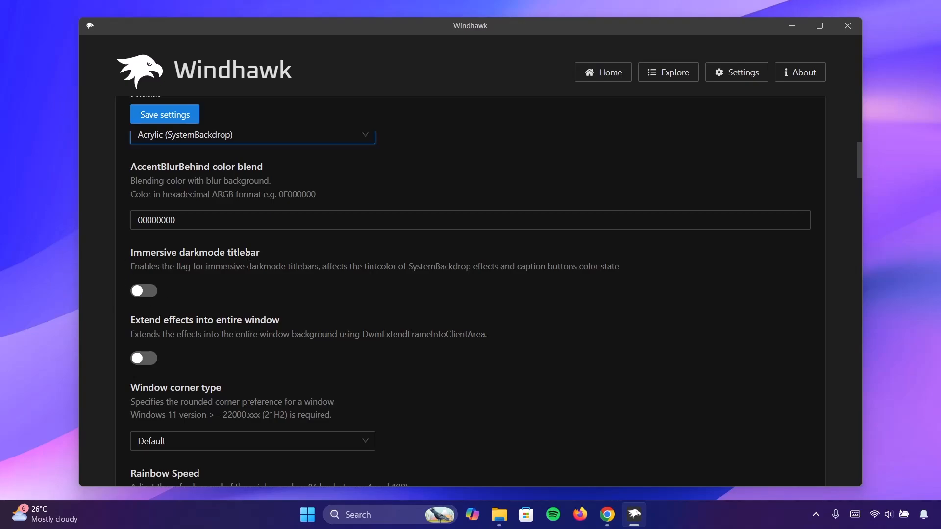
{"action": "left_click", "coordinate": [143, 291]}
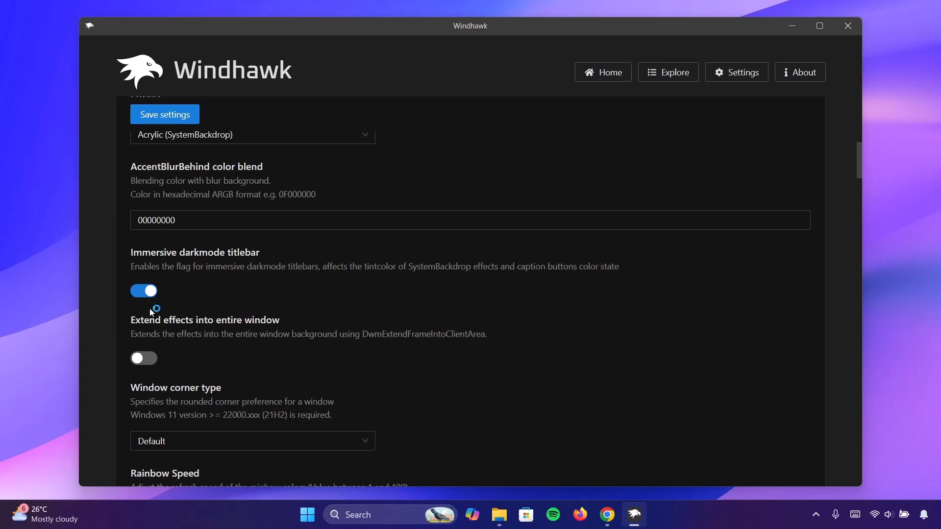
{"action": "left_click", "coordinate": [143, 358]}
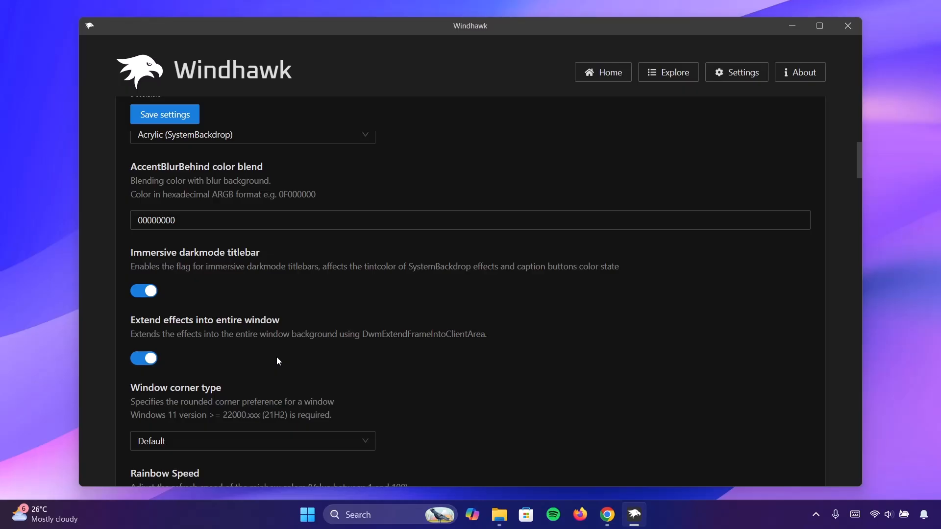
{"action": "scroll", "scroll_direction": "up", "scroll_amount": 3}
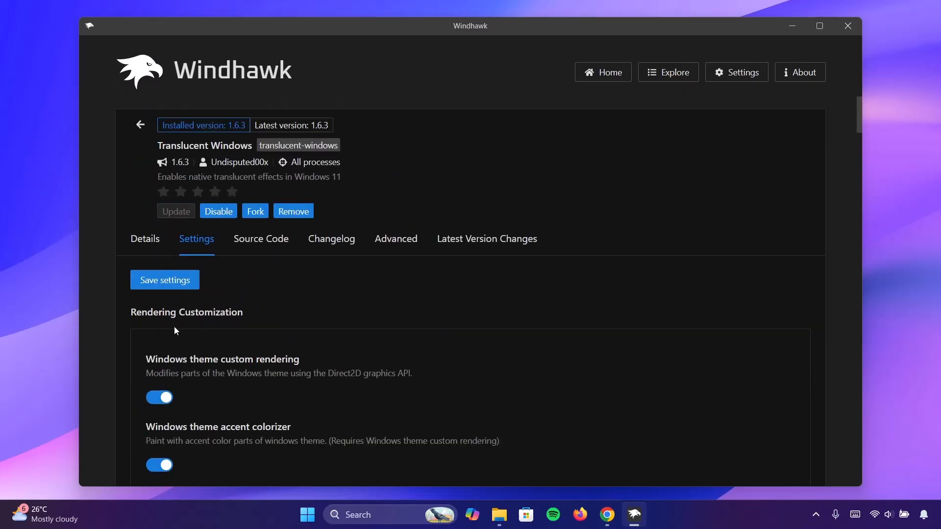
{"action": "mouse_move", "coordinate": [165, 279]}
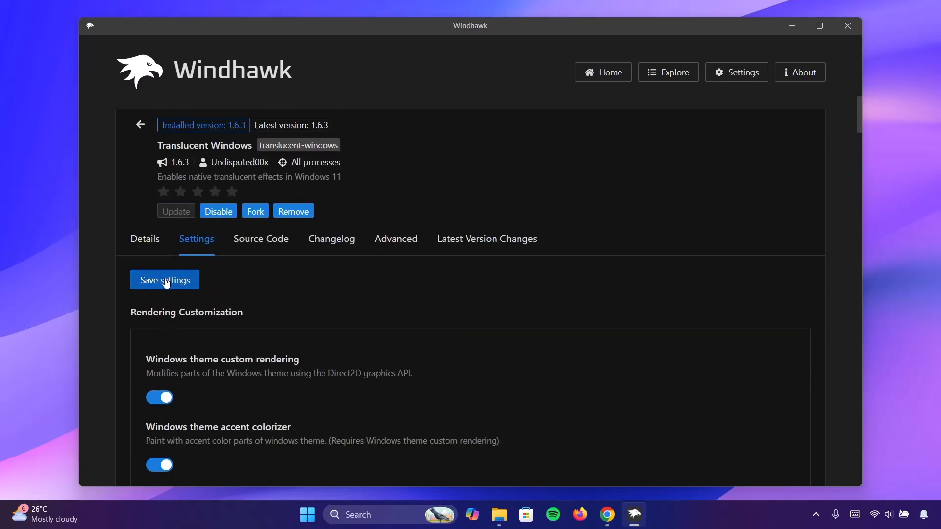
{"action": "left_click", "coordinate": [847, 26]}
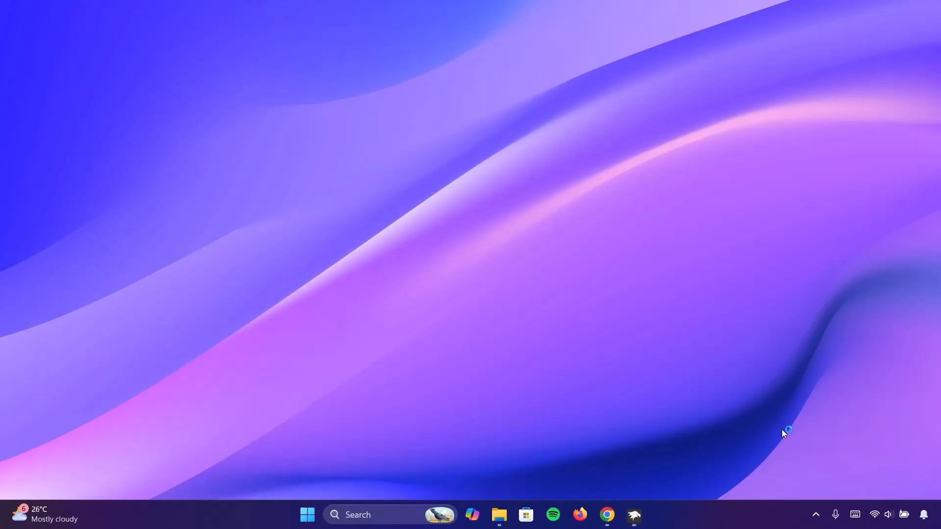
Step: Check the result in File Explorer, then bring the Windhawk window back
{"action": "left_click", "coordinate": [499, 515]}
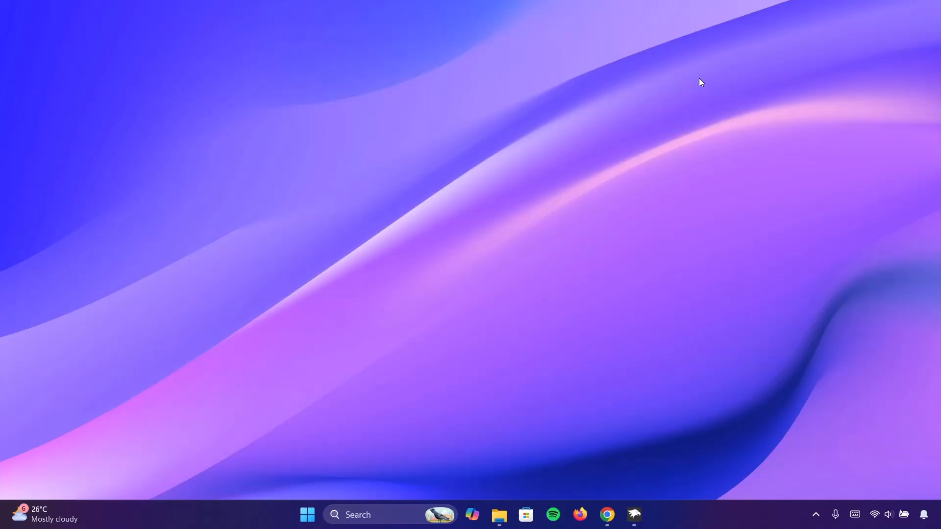
{"action": "left_click", "coordinate": [634, 514]}
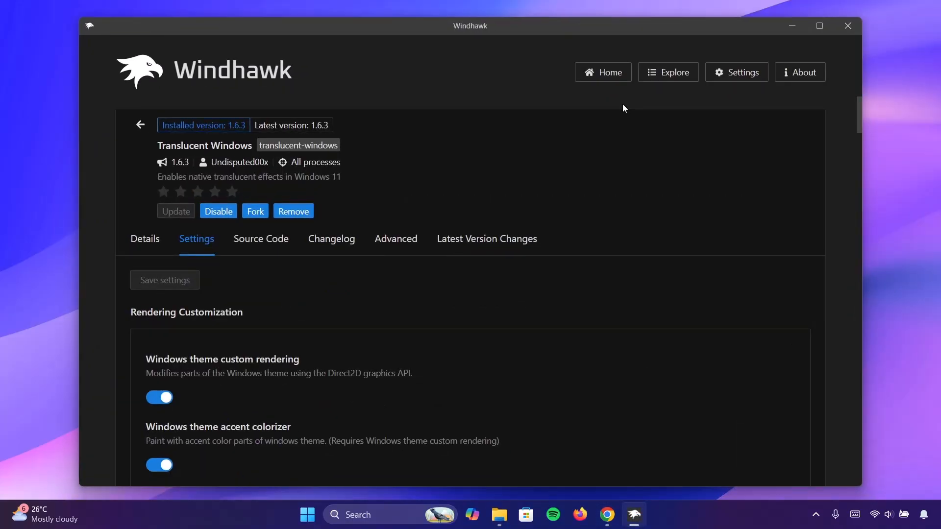
Step: Search 'Windows 11 explorer styler', view its details and install it, accepting the warning
{"action": "left_click", "coordinate": [668, 72]}
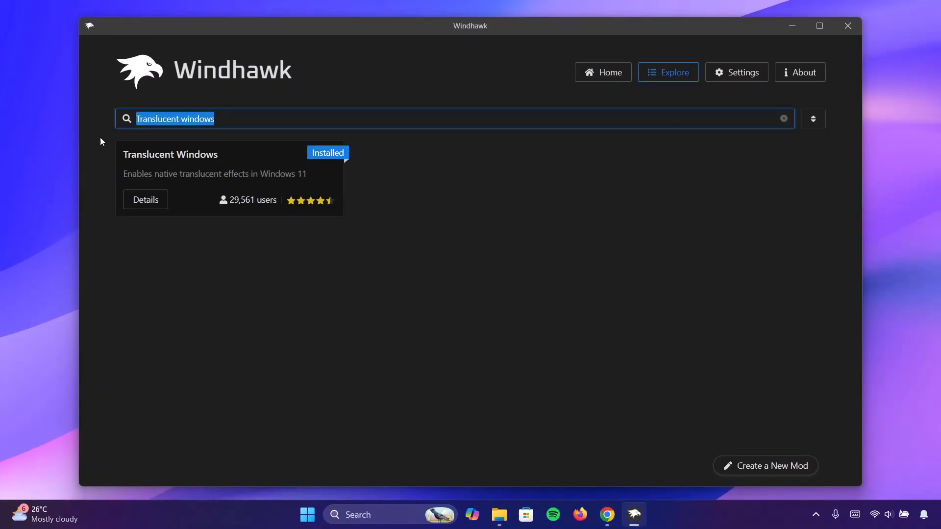
{"action": "left_click", "coordinate": [783, 119]}
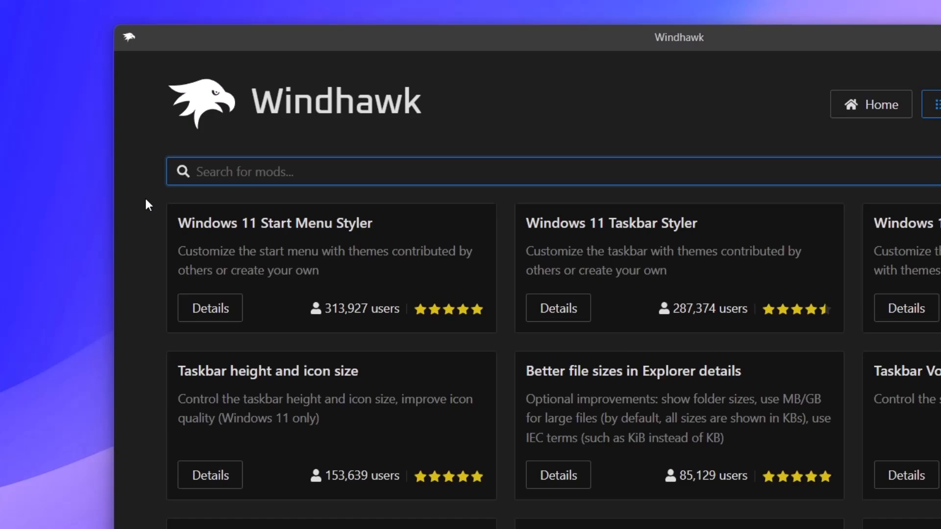
{"action": "type", "text": "Windows 11 explorer styler"}
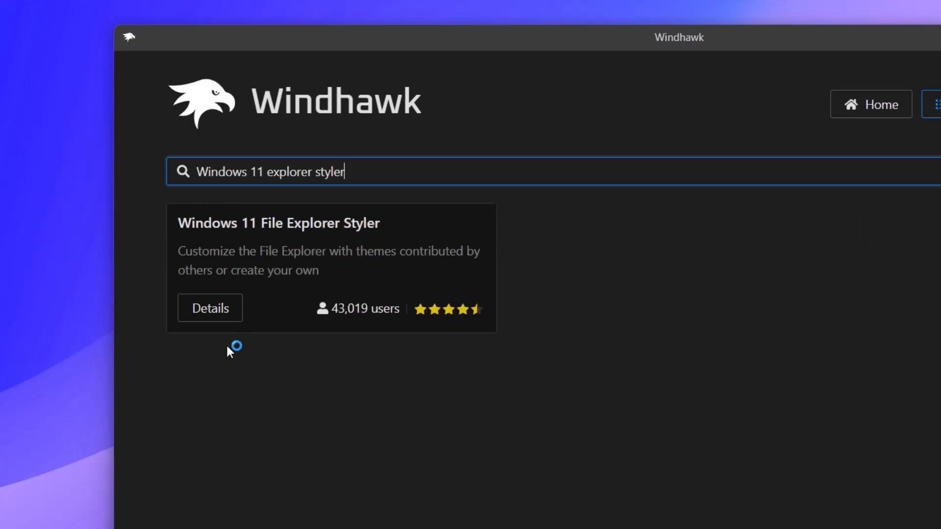
{"action": "left_click", "coordinate": [210, 307]}
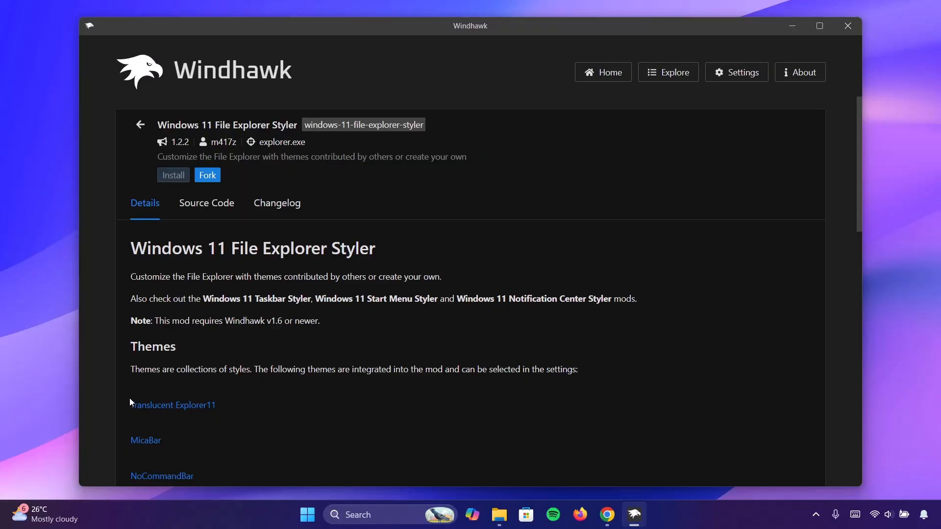
{"action": "left_click", "coordinate": [172, 175]}
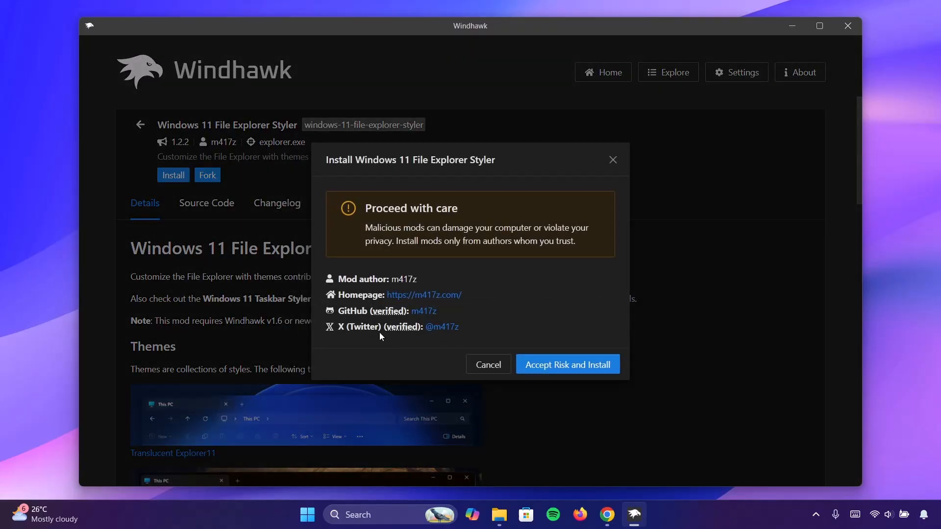
{"action": "left_click", "coordinate": [566, 364]}
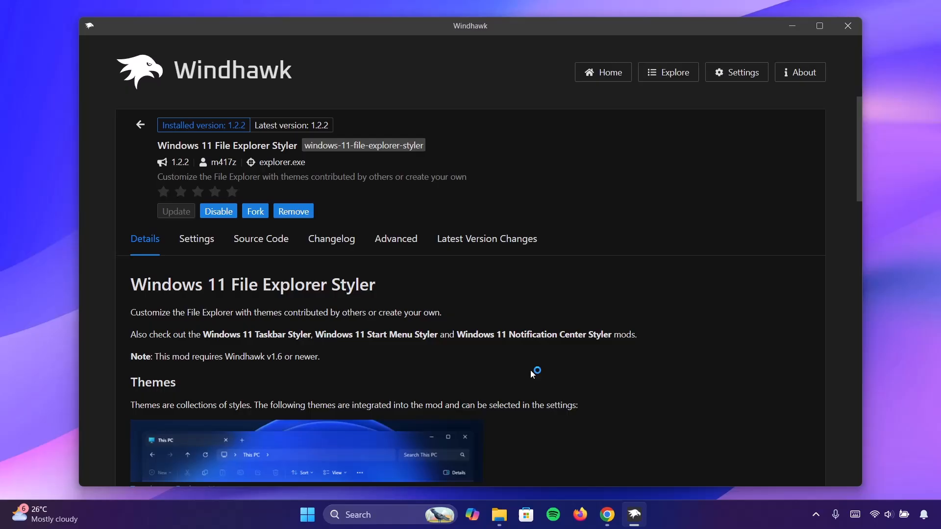
{"action": "mouse_move", "coordinate": [196, 239]}
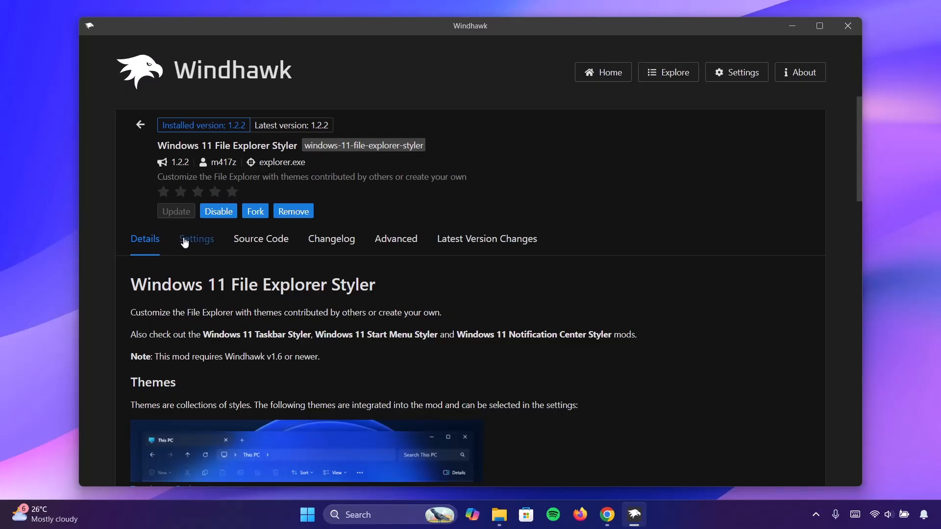
Step: Choose the Translucent Explorer11 theme in the File Explorer Styler settings
{"action": "left_click", "coordinate": [196, 239]}
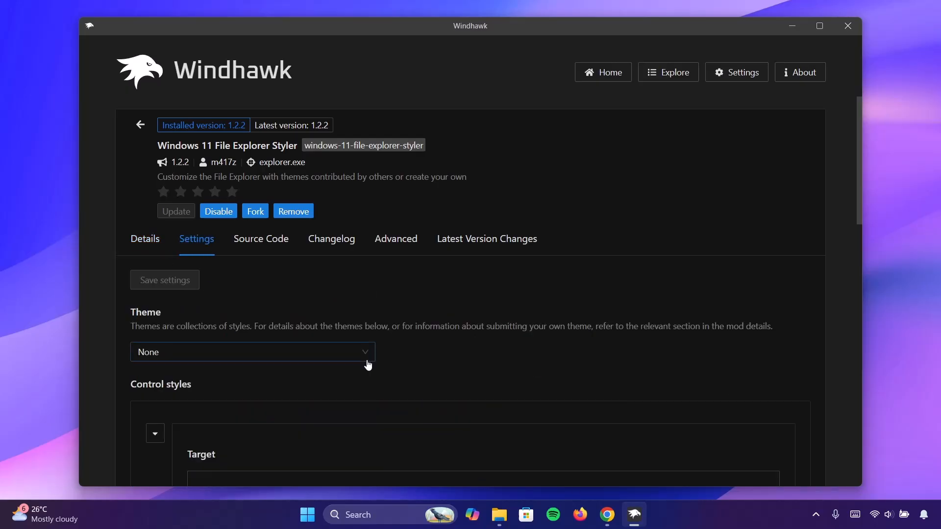
{"action": "left_click", "coordinate": [252, 352]}
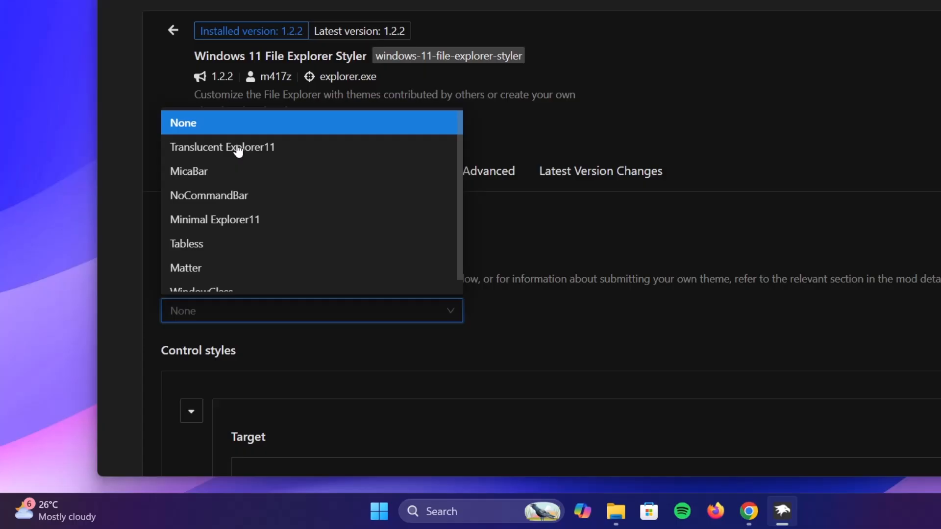
{"action": "mouse_move", "coordinate": [237, 155]}
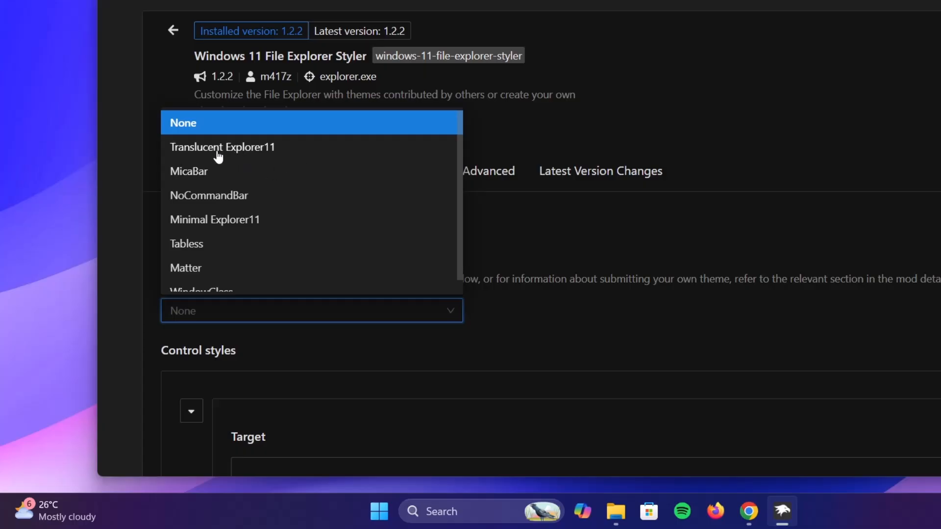
{"action": "left_click", "coordinate": [223, 147]}
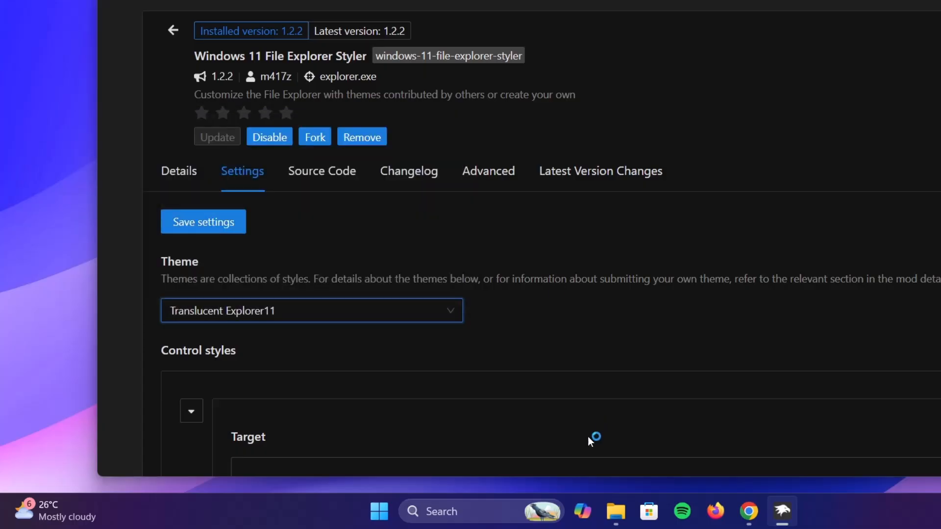
{"action": "scroll", "scroll_direction": "up", "scroll_amount": 3}
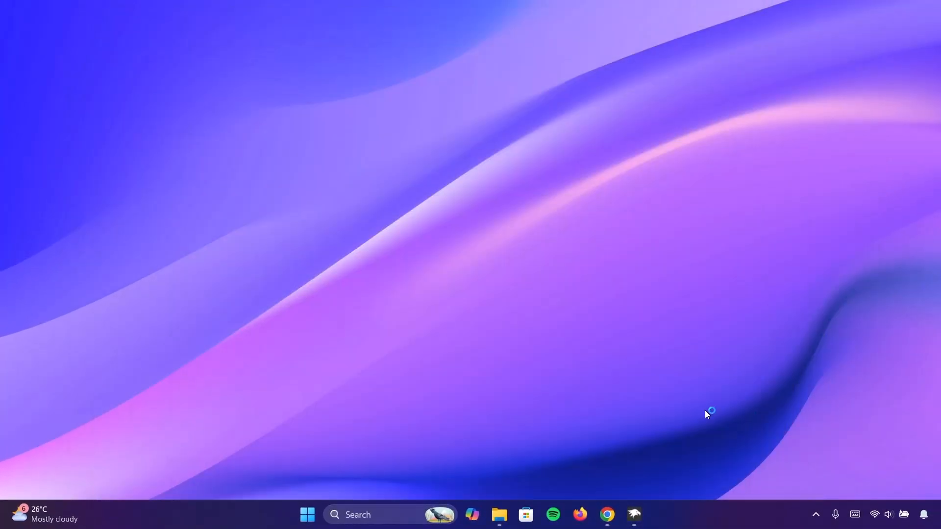
Step: View the styled File Explorer and its Downloads folder with sizes listed in KB
{"action": "left_click", "coordinate": [498, 519]}
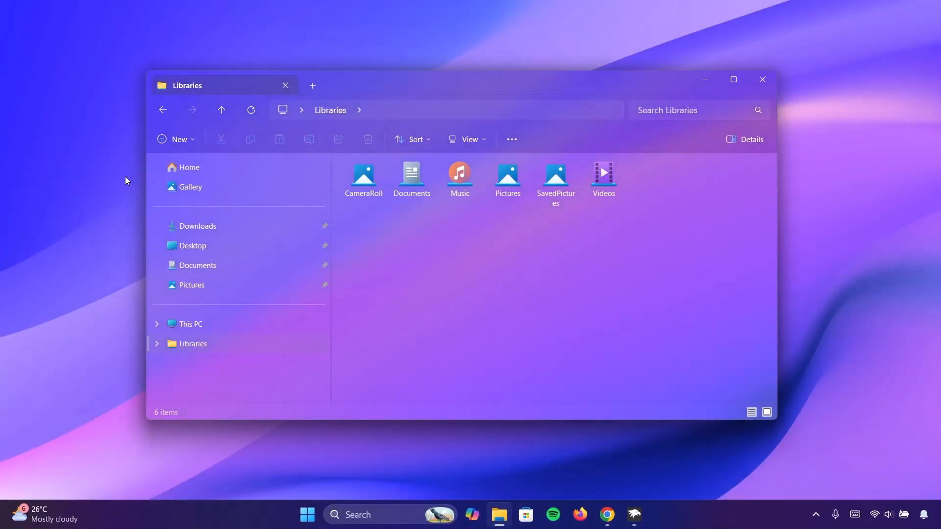
{"action": "mouse_move", "coordinate": [784, 133]}
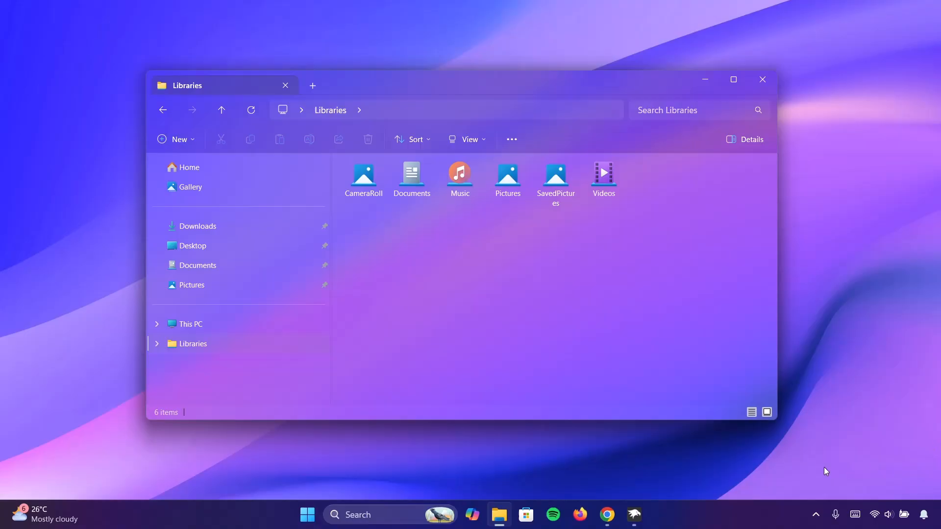
{"action": "left_click", "coordinate": [197, 226]}
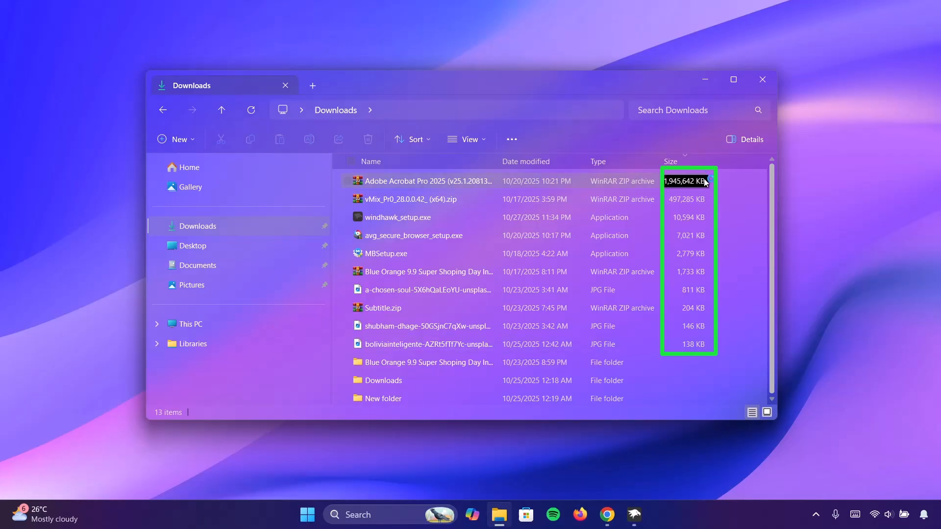
{"action": "mouse_move", "coordinate": [691, 271]}
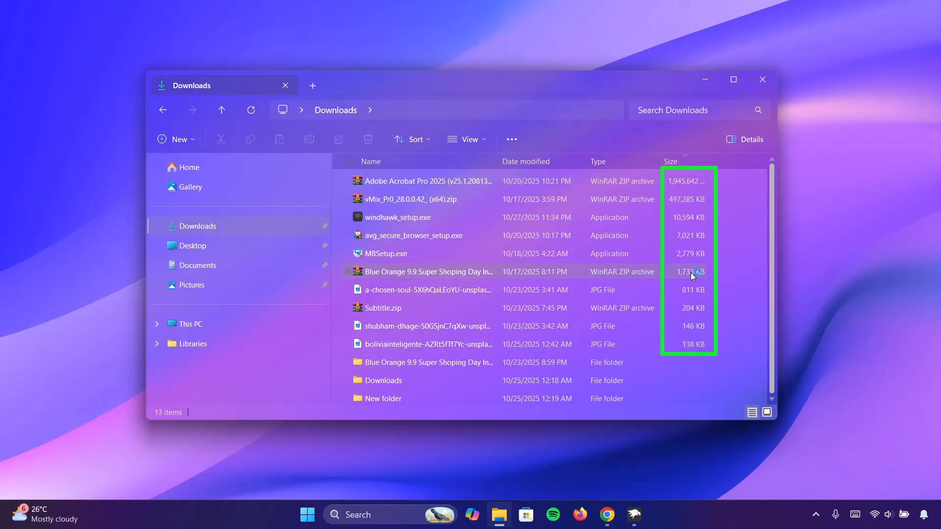
{"action": "mouse_move", "coordinate": [711, 370]}
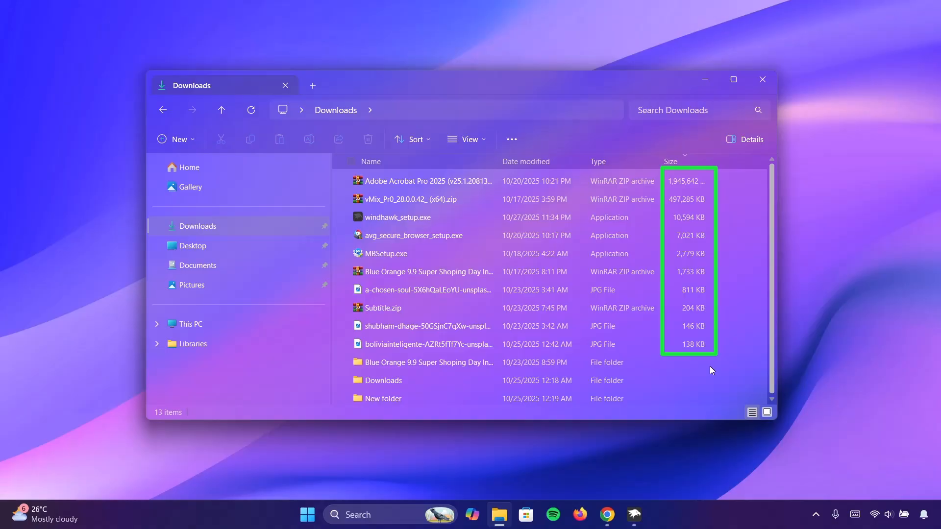
{"action": "mouse_move", "coordinate": [730, 338]}
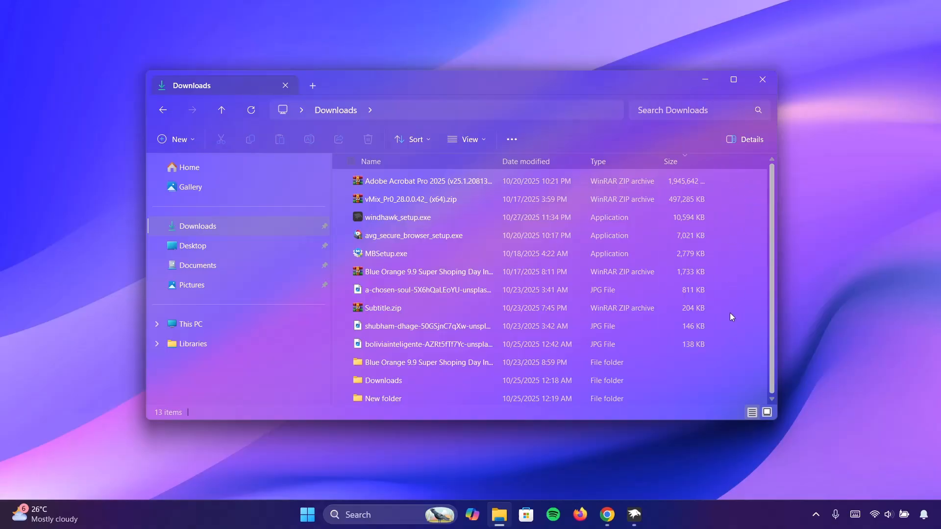
{"action": "mouse_move", "coordinate": [711, 70]}
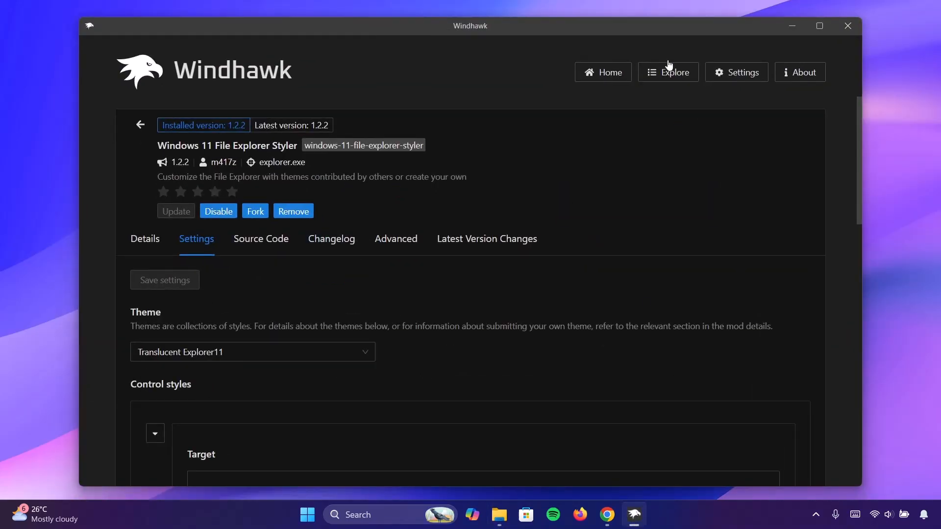
Step: Search the Explore catalogue for 'Better file size in explorer details' and open that mod's details
{"action": "left_click", "coordinate": [666, 72]}
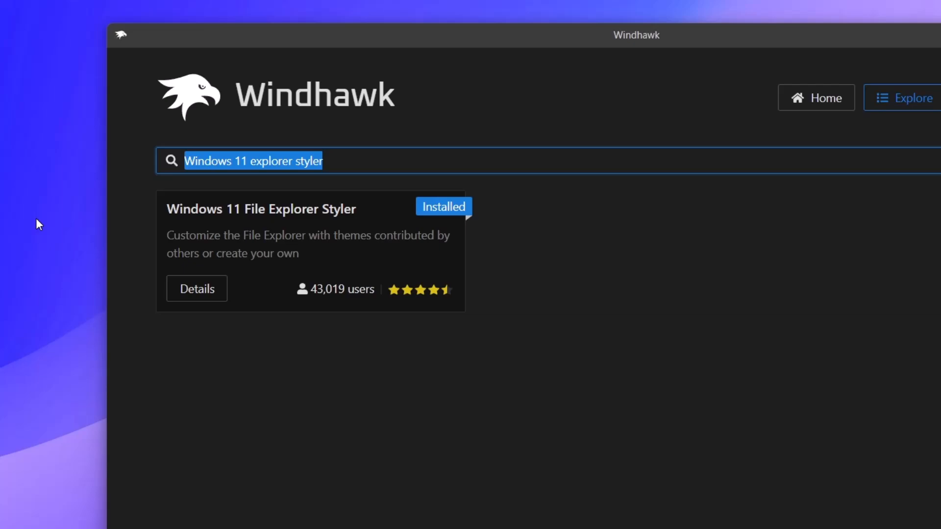
{"action": "type", "text": "Better file size in ex"}
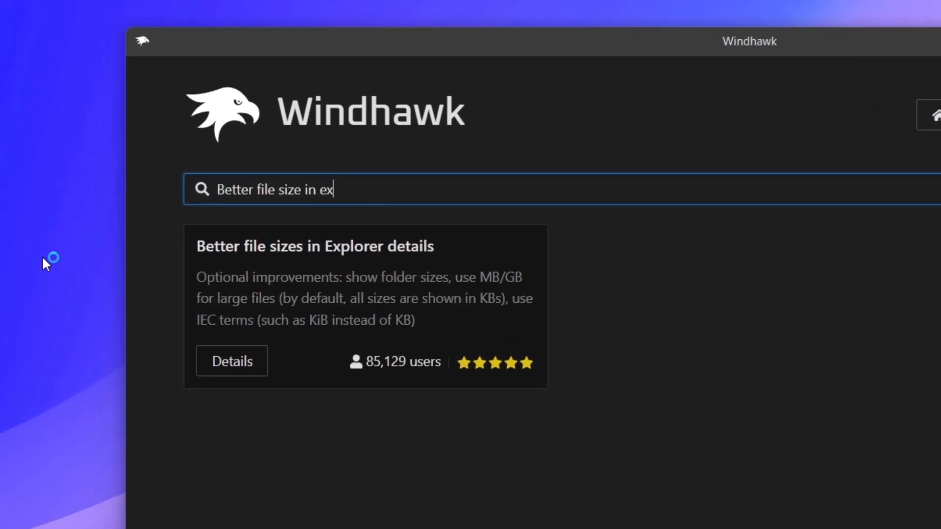
{"action": "type", "text": "plorer details"}
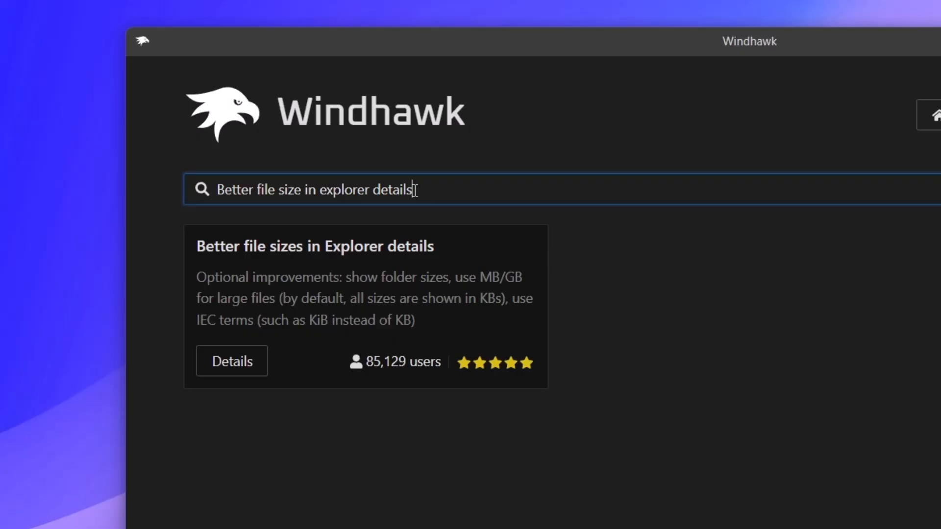
{"action": "left_click", "coordinate": [231, 361]}
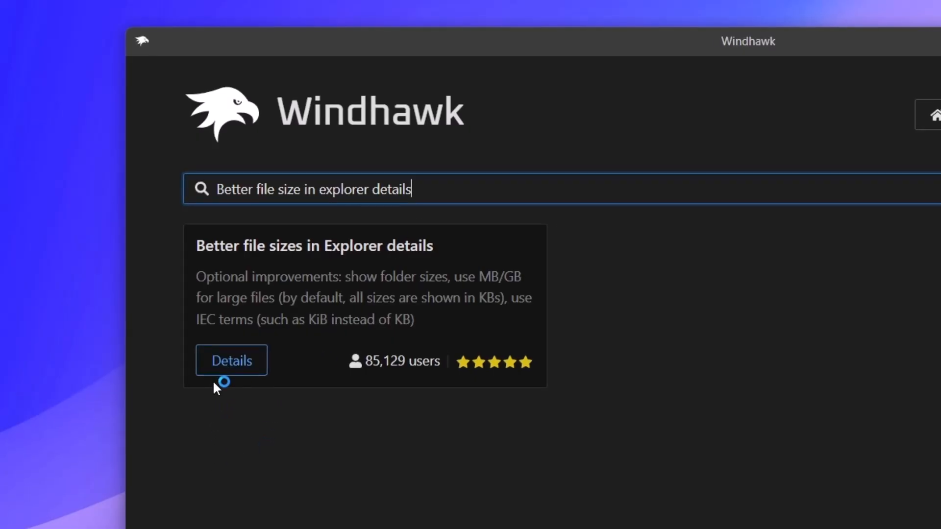
{"action": "left_click", "coordinate": [230, 361]}
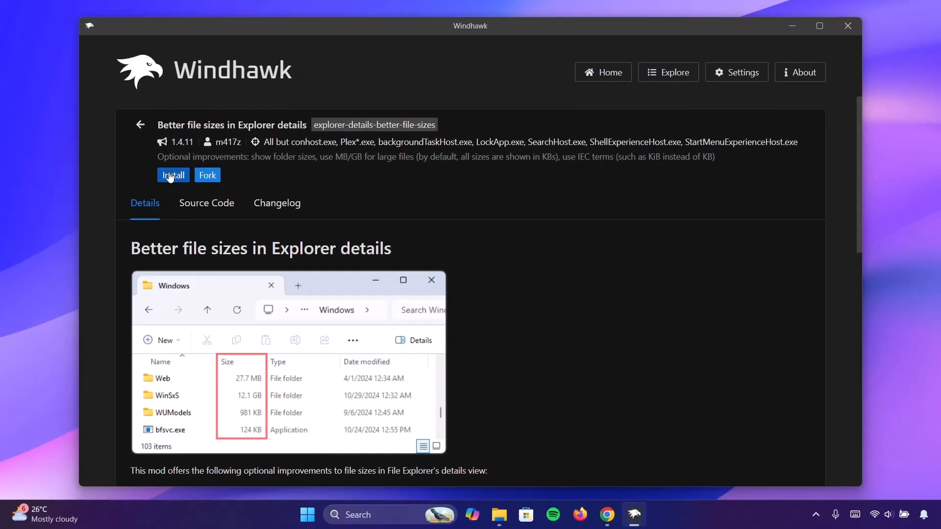
Step: Install the Better file sizes in Explorer details mod, accepting the risk warning
{"action": "left_click", "coordinate": [173, 176]}
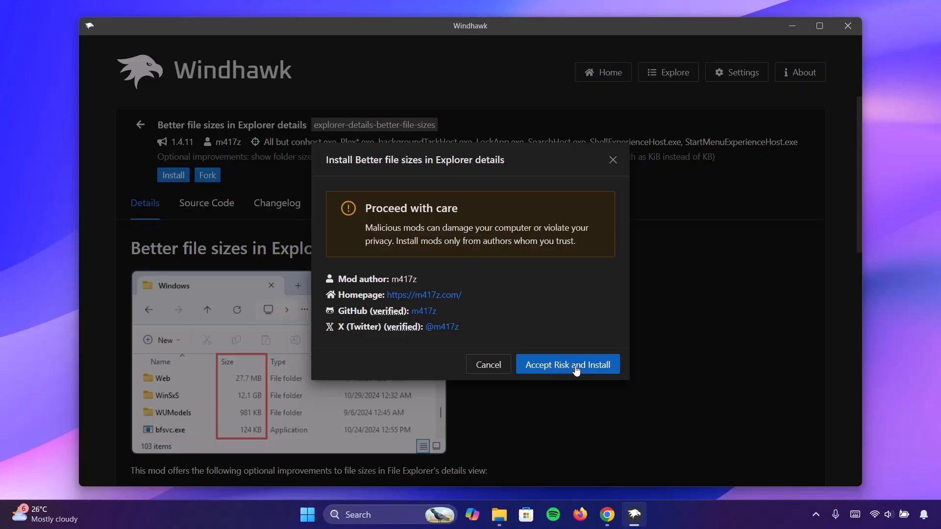
{"action": "left_click", "coordinate": [566, 364]}
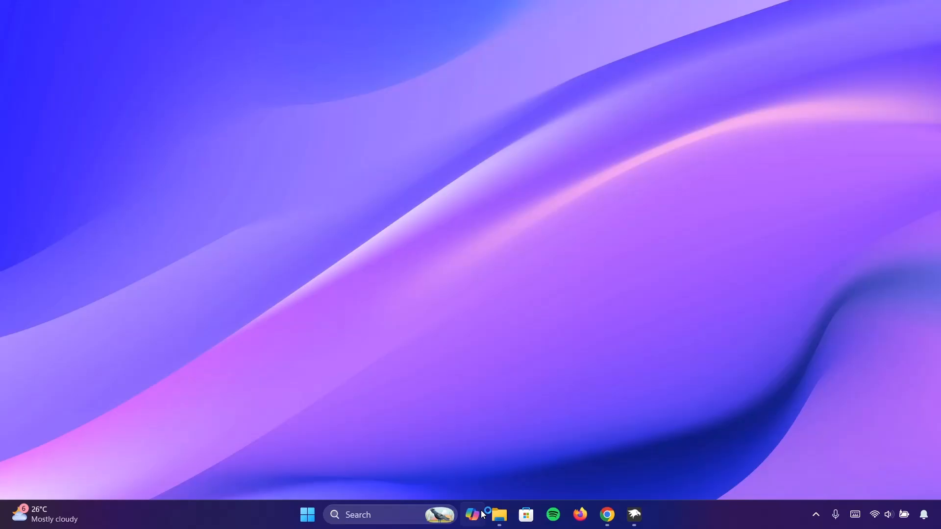
Step: Restart File Explorer and open Downloads so file sizes show in GB, MB and KB
{"action": "left_click", "coordinate": [499, 514]}
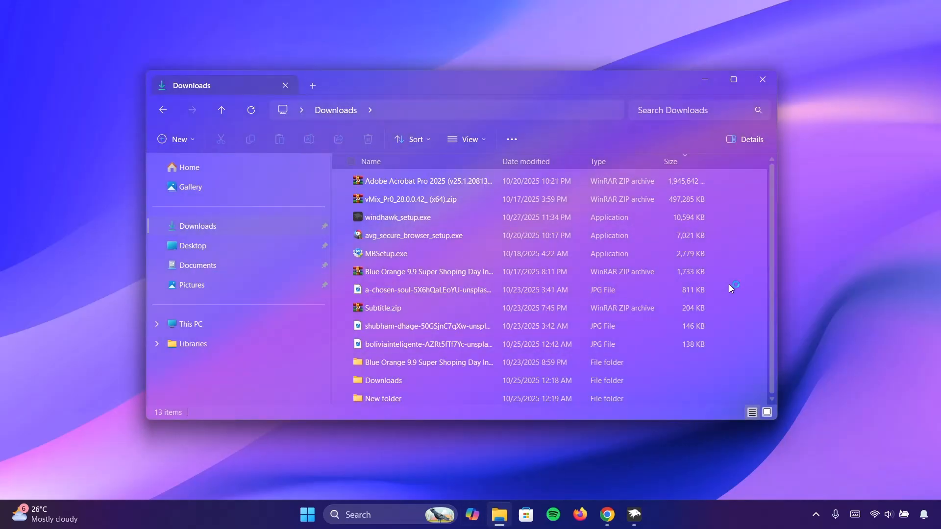
{"action": "left_click", "coordinate": [762, 78]}
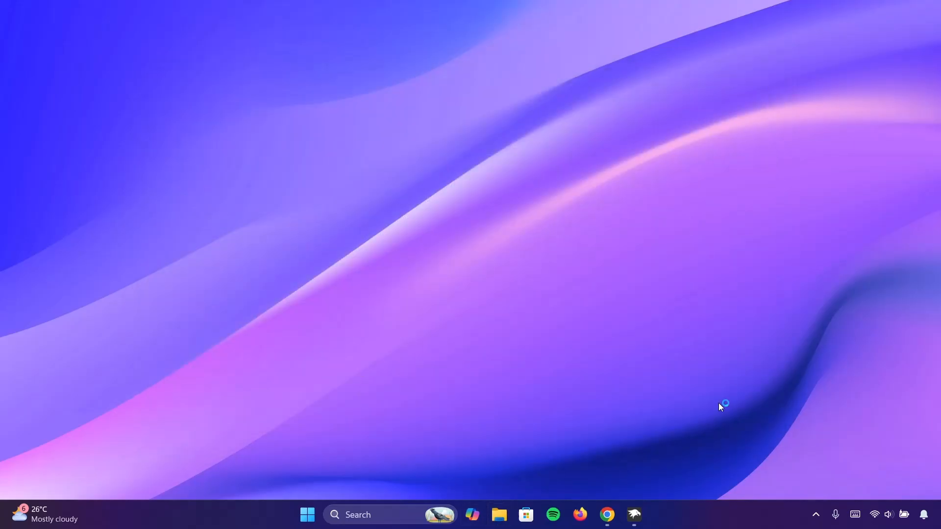
{"action": "left_click", "coordinate": [499, 514]}
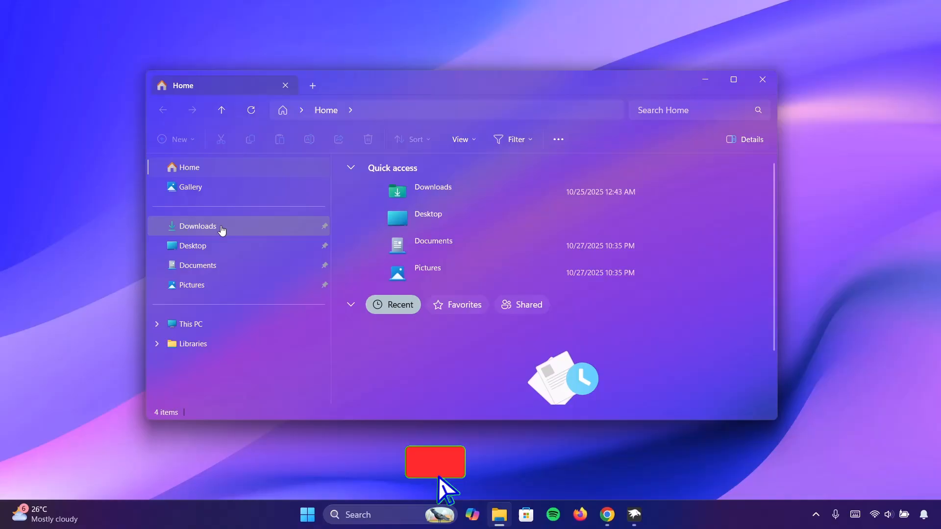
{"action": "left_click", "coordinate": [197, 227]}
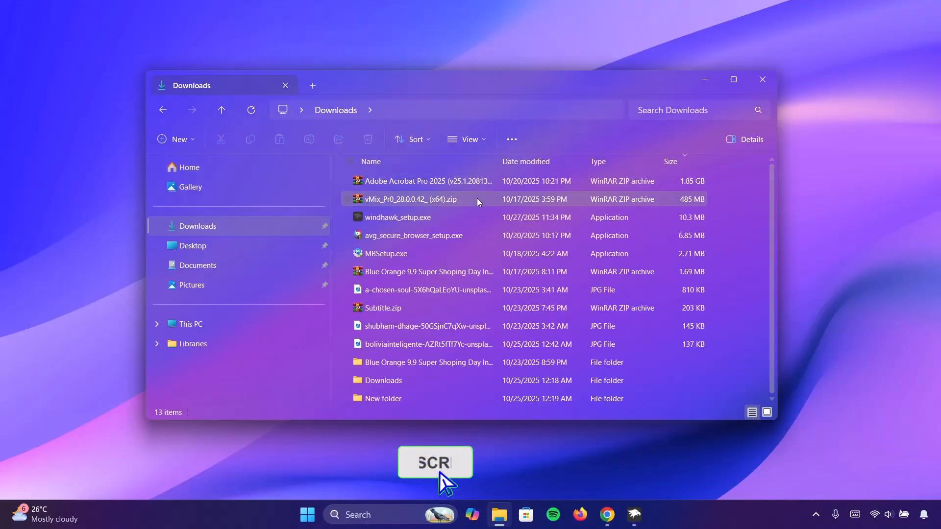
{"action": "mouse_move", "coordinate": [709, 184]}
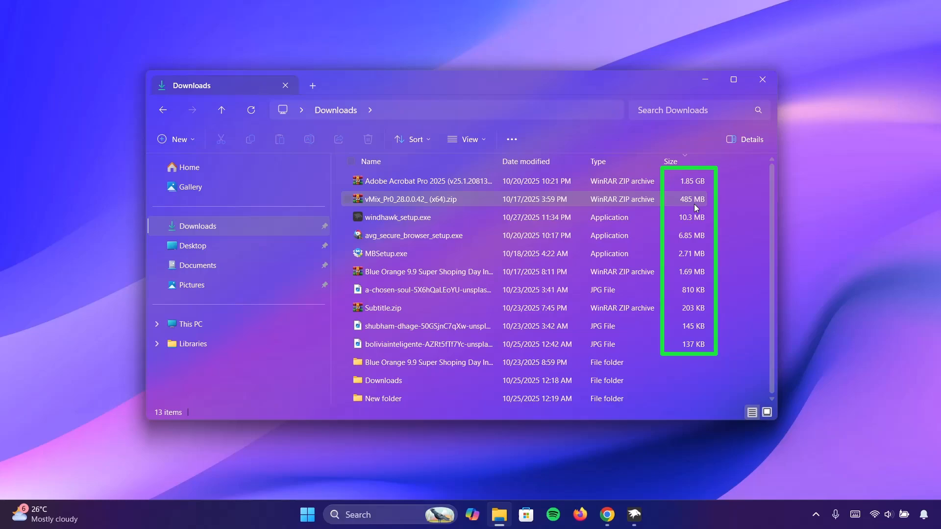
{"action": "mouse_move", "coordinate": [738, 201]}
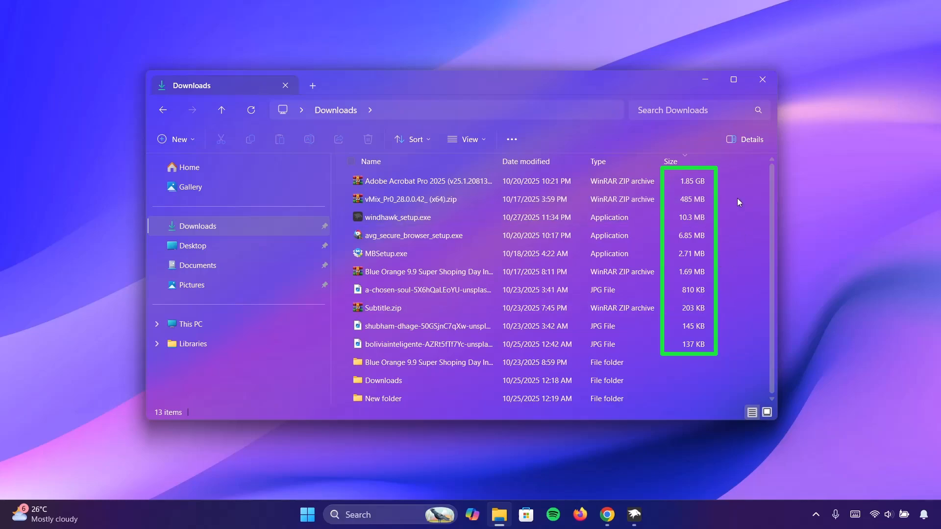
{"action": "mouse_move", "coordinate": [731, 337]}
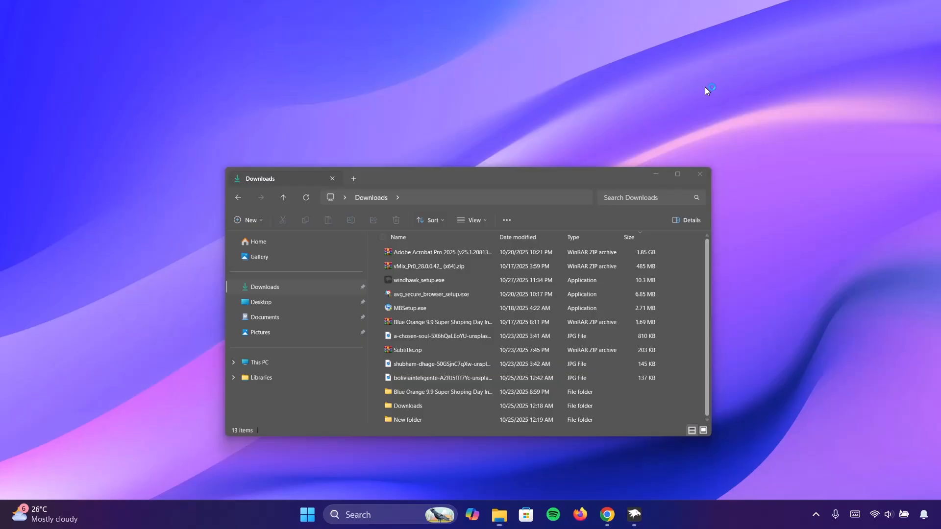
Step: Bring Windhawk back to the front on the installed file sizes mod page
{"action": "left_click", "coordinate": [633, 514]}
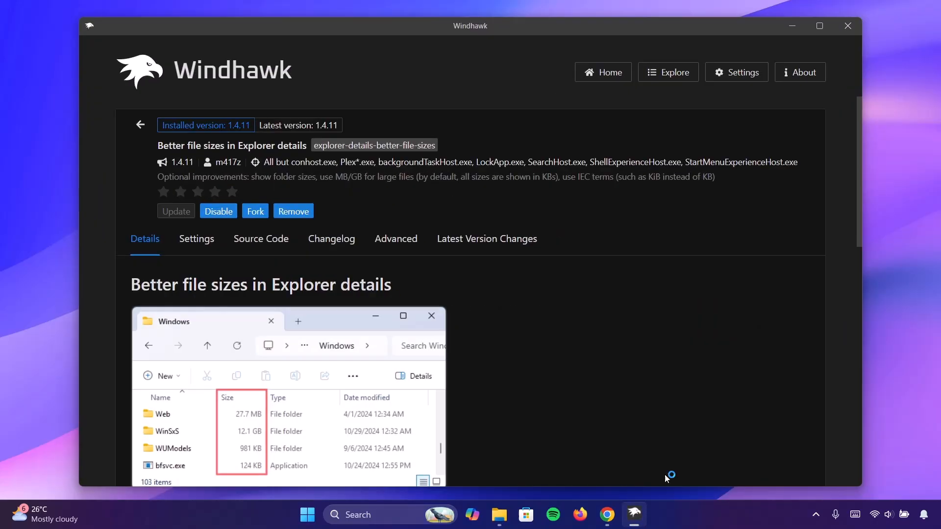
Step: Search the Explore catalogue for 'Resource Red' and open the Resource Redirect mod's details
{"action": "left_click", "coordinate": [667, 71]}
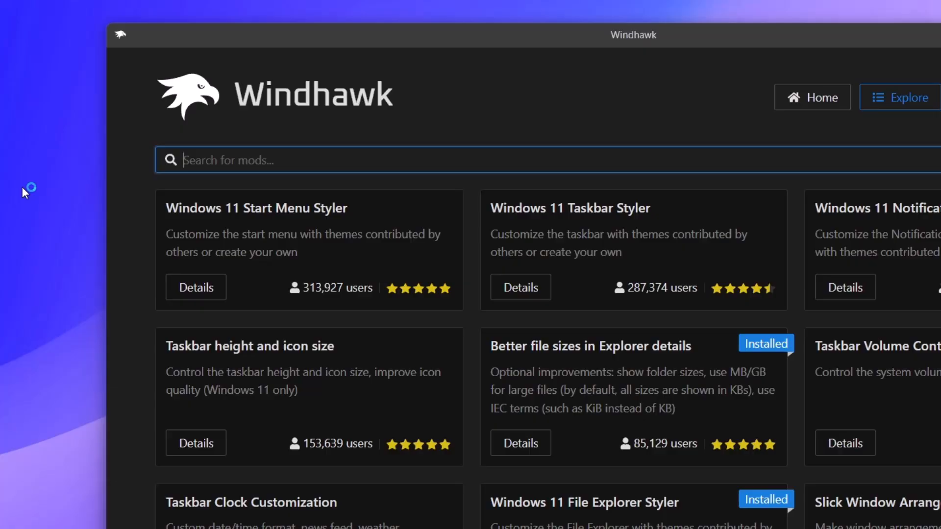
{"action": "type", "text": "Resource Red"}
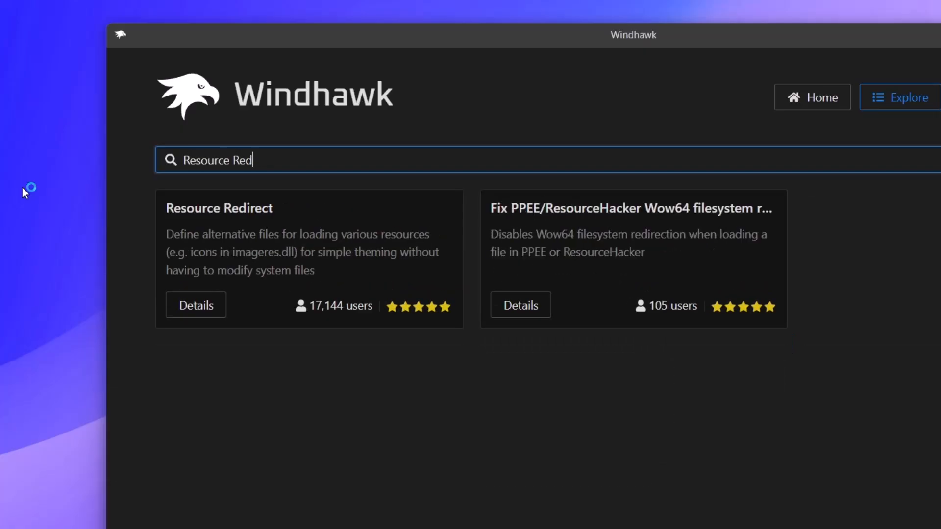
{"action": "left_click", "coordinate": [195, 305]}
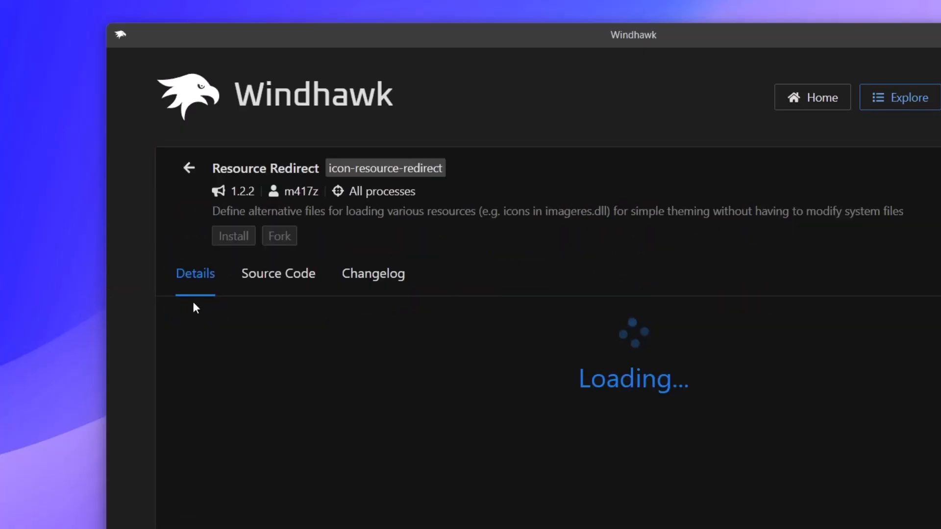
Step: Install Resource Redirect, accepting the risk warning, and go to its settings with icon theme None
{"action": "left_click", "coordinate": [233, 235]}
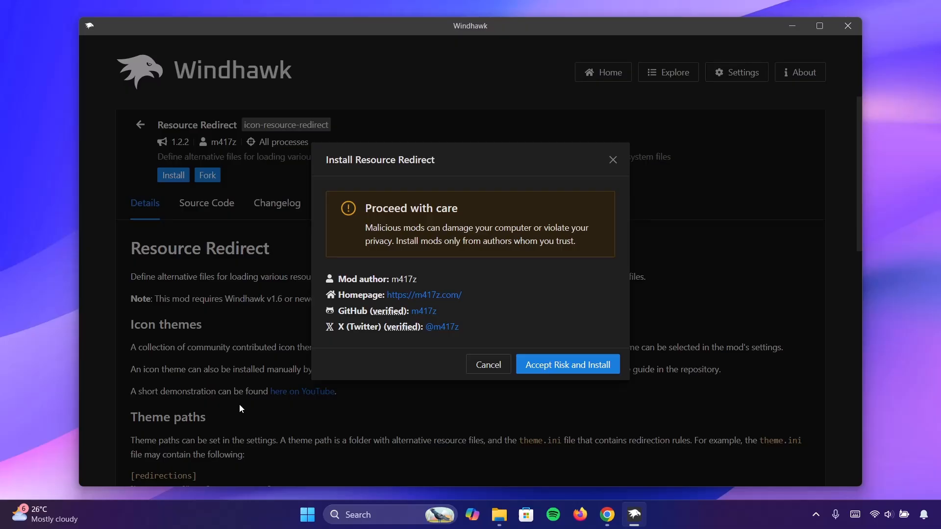
{"action": "left_click", "coordinate": [567, 365]}
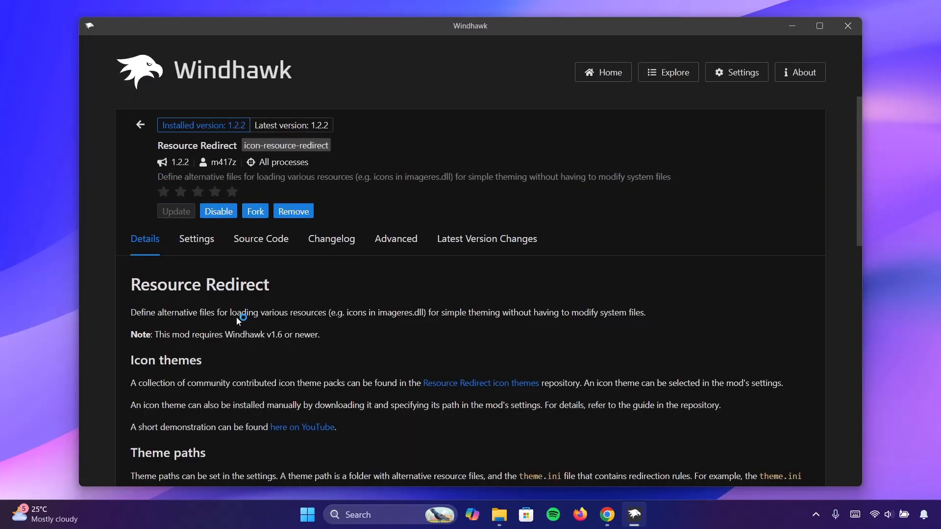
{"action": "left_click", "coordinate": [196, 239]}
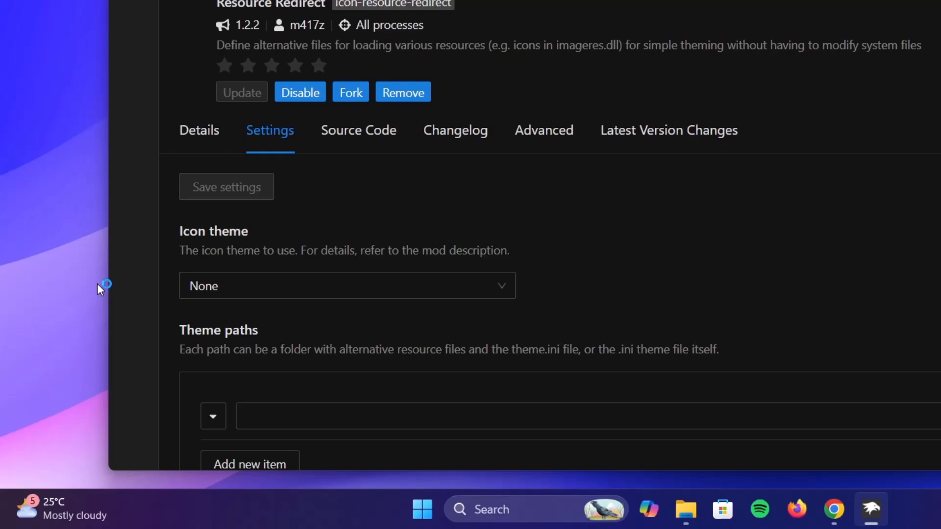
{"action": "mouse_move", "coordinate": [515, 298]}
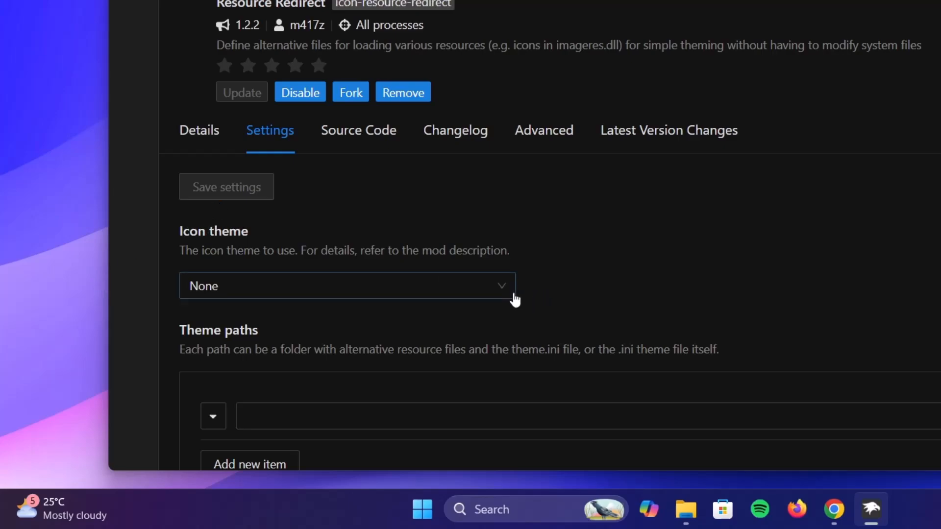
Step: Choose Linuxfx 11 AIO (by niivu) as the Resource Redirect icon theme
{"action": "left_click", "coordinate": [347, 285]}
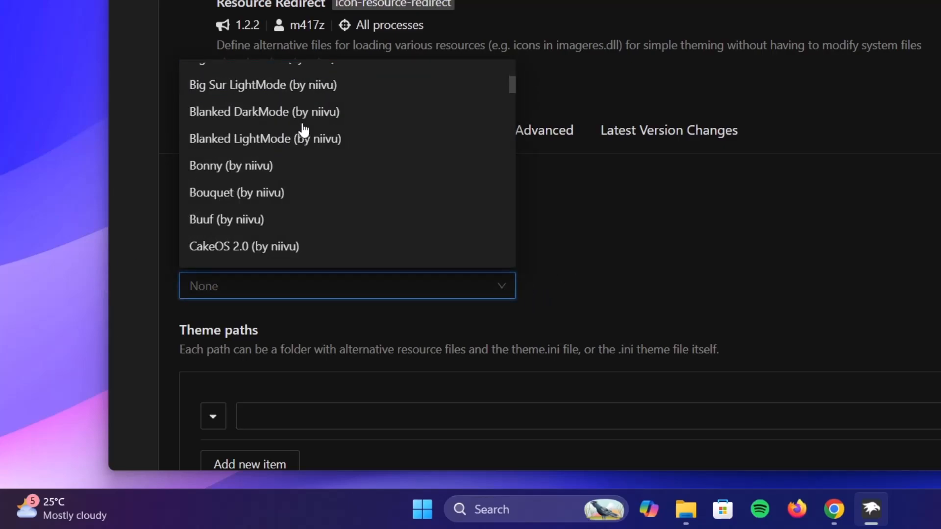
{"action": "scroll", "scroll_direction": "up", "scroll_amount": 3}
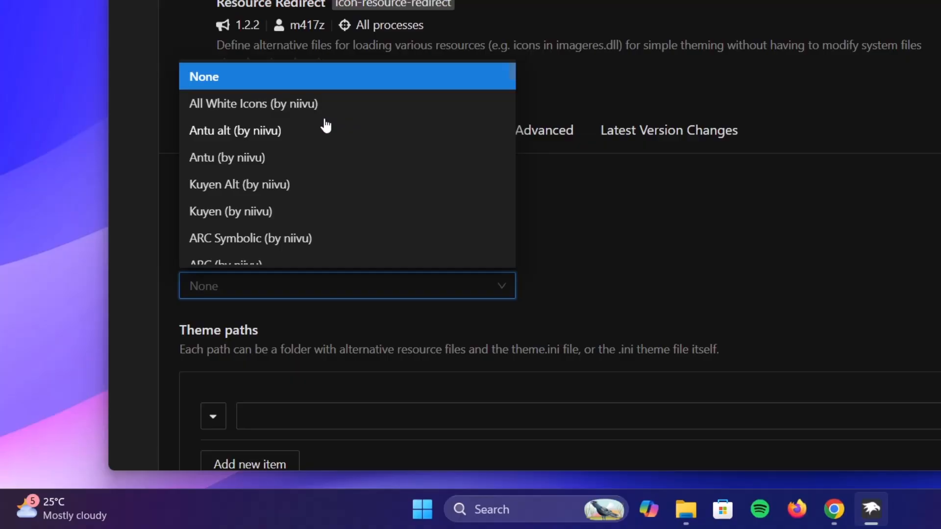
{"action": "scroll", "scroll_direction": "down", "scroll_amount": 3}
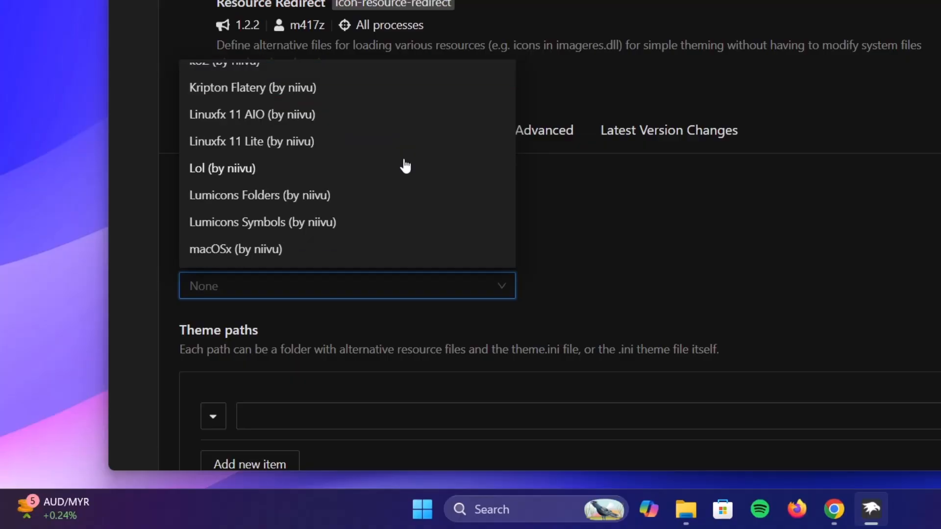
{"action": "mouse_move", "coordinate": [243, 120]}
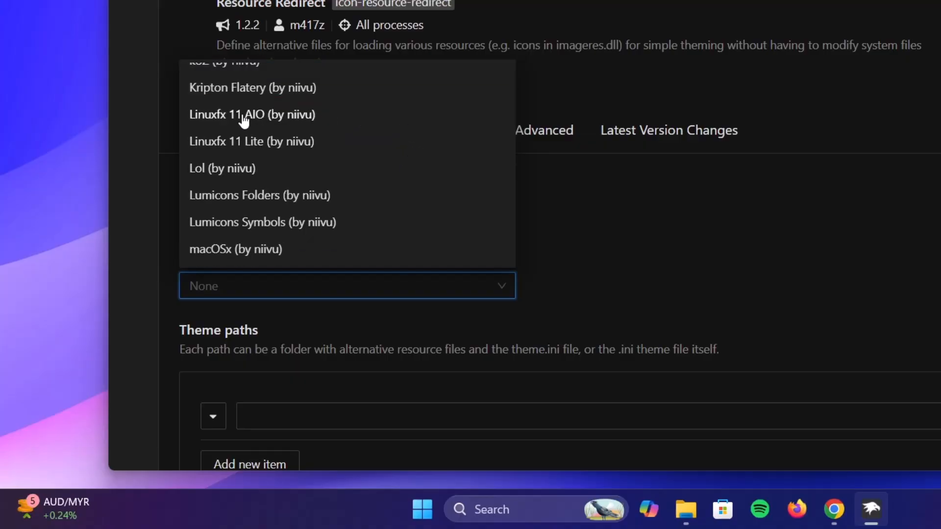
{"action": "mouse_move", "coordinate": [252, 114]}
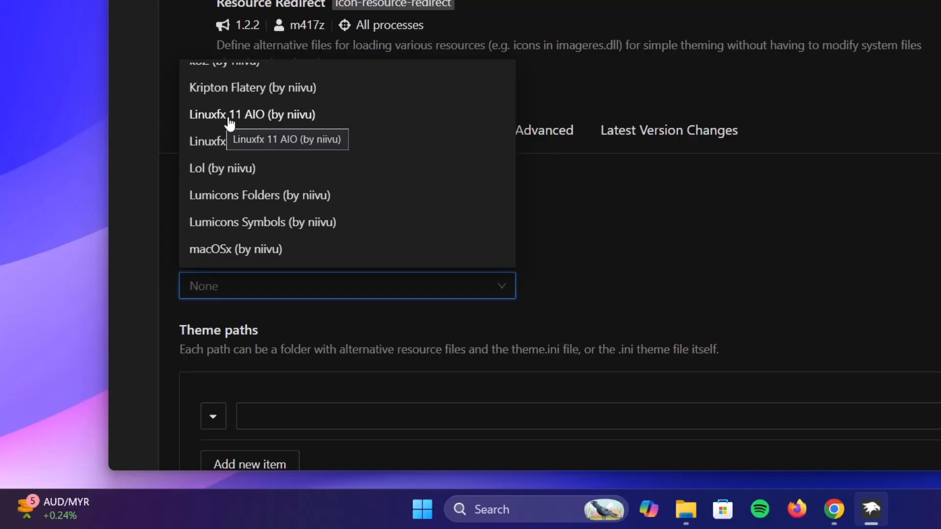
{"action": "left_click", "coordinate": [252, 114]}
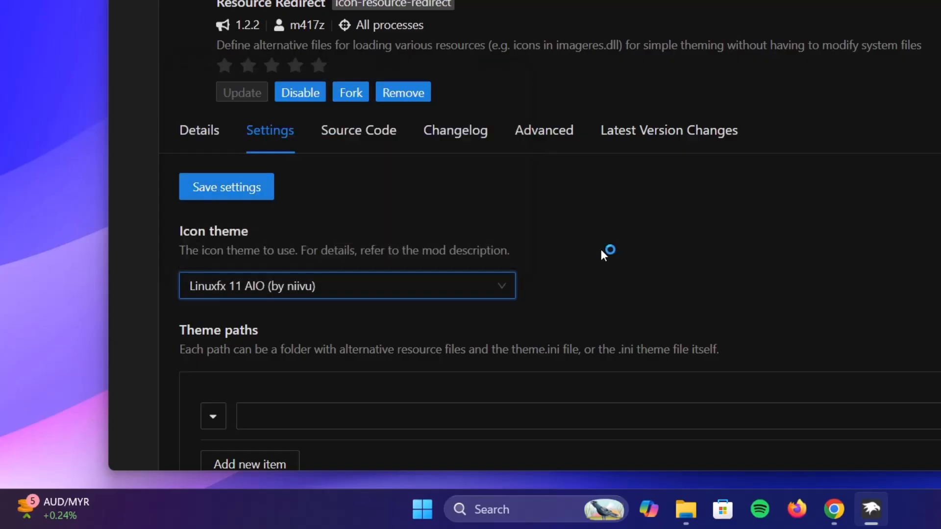
Step: Save the icon theme setting and agree to clear the icon cache so Explorer restarts
{"action": "left_click", "coordinate": [227, 186]}
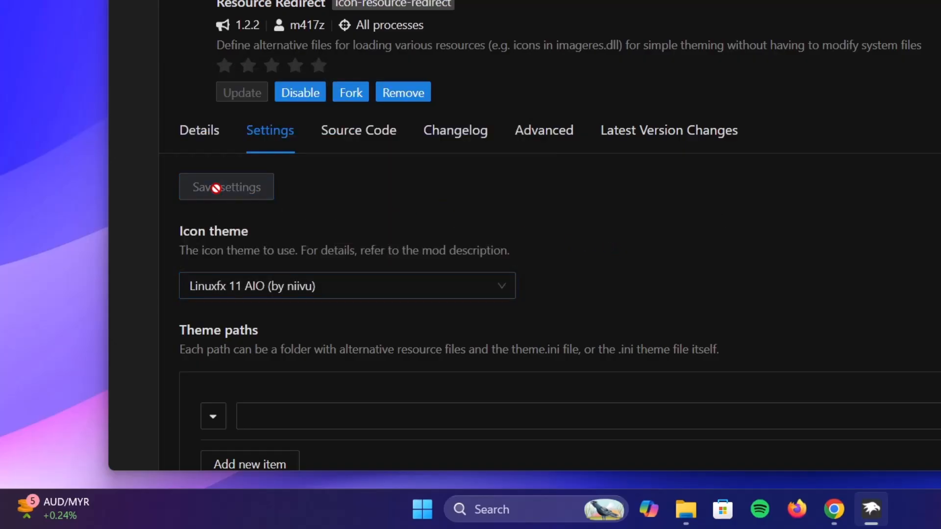
{"action": "left_click", "coordinate": [226, 186]}
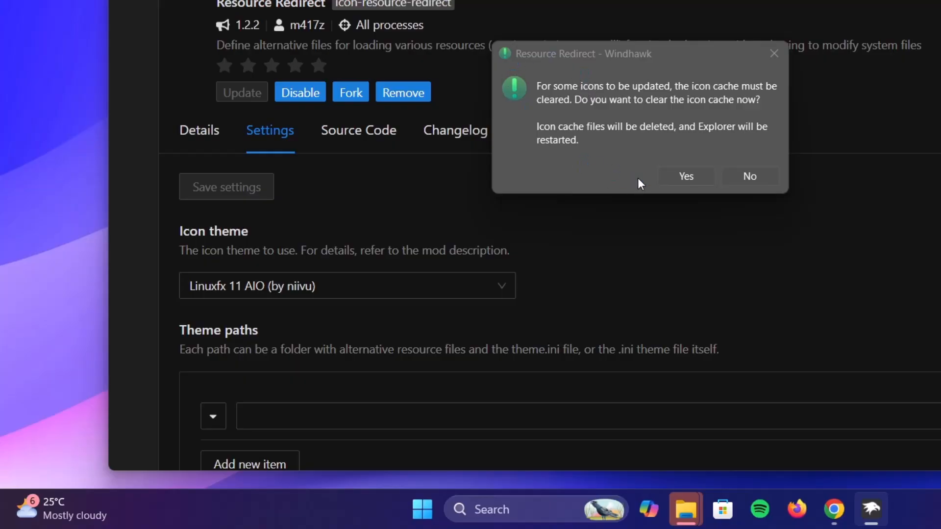
{"action": "left_click", "coordinate": [686, 176]}
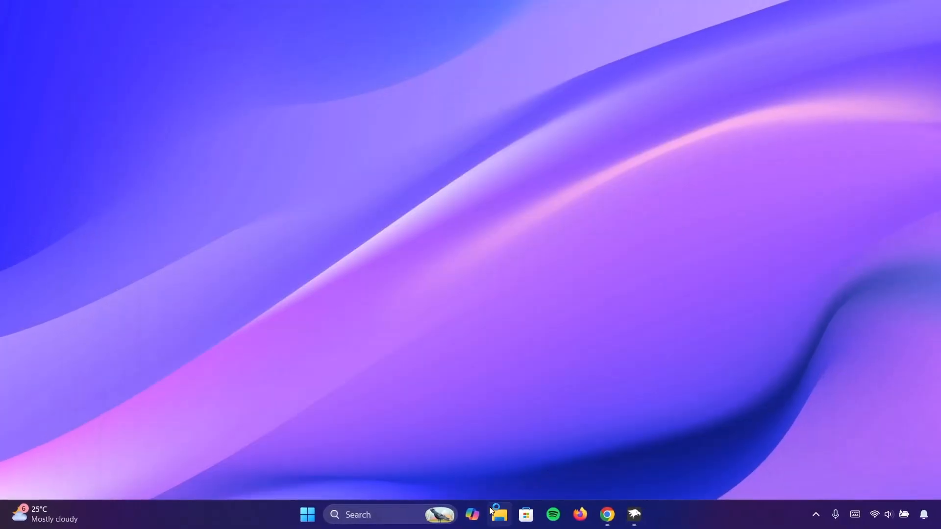
Step: View the new Linuxfx icons in File Explorer's This PC and Libraries, then return to Windhawk
{"action": "left_click", "coordinate": [499, 515]}
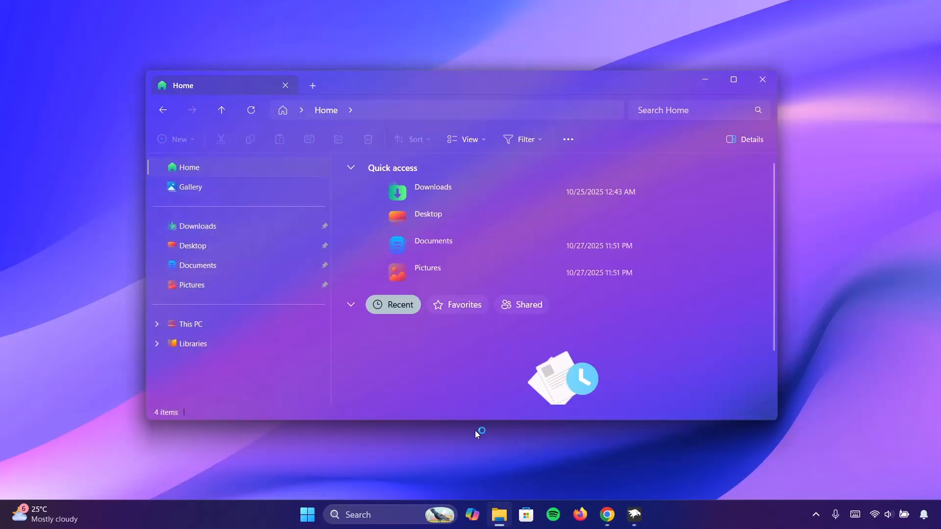
{"action": "mouse_move", "coordinate": [509, 198]}
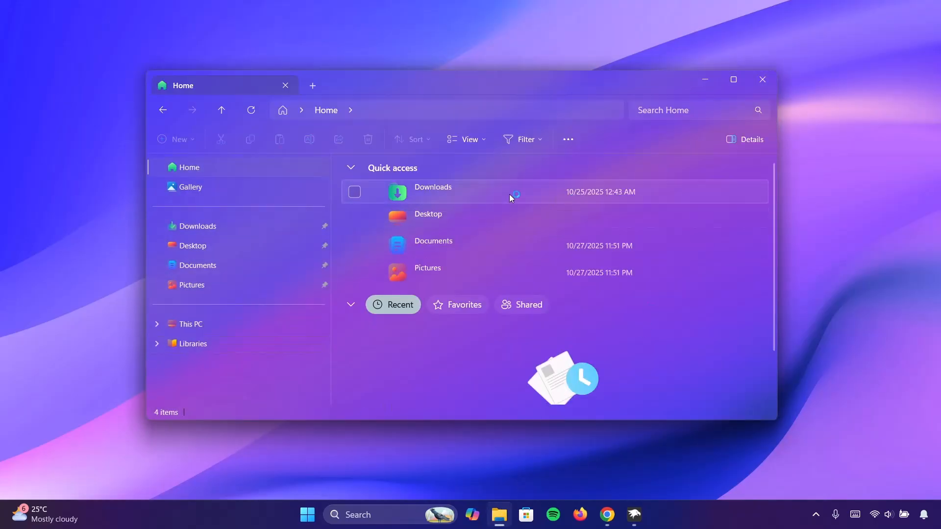
{"action": "mouse_move", "coordinate": [330, 363]}
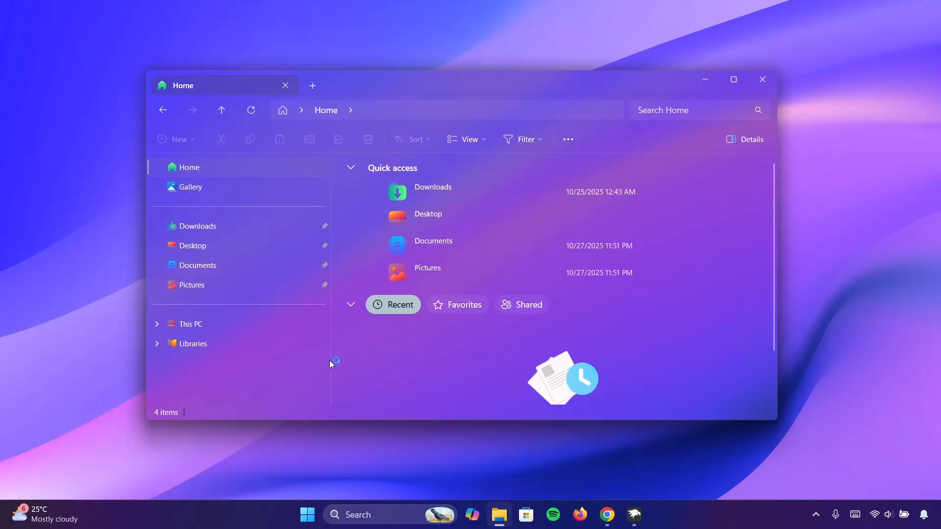
{"action": "left_click", "coordinate": [191, 324]}
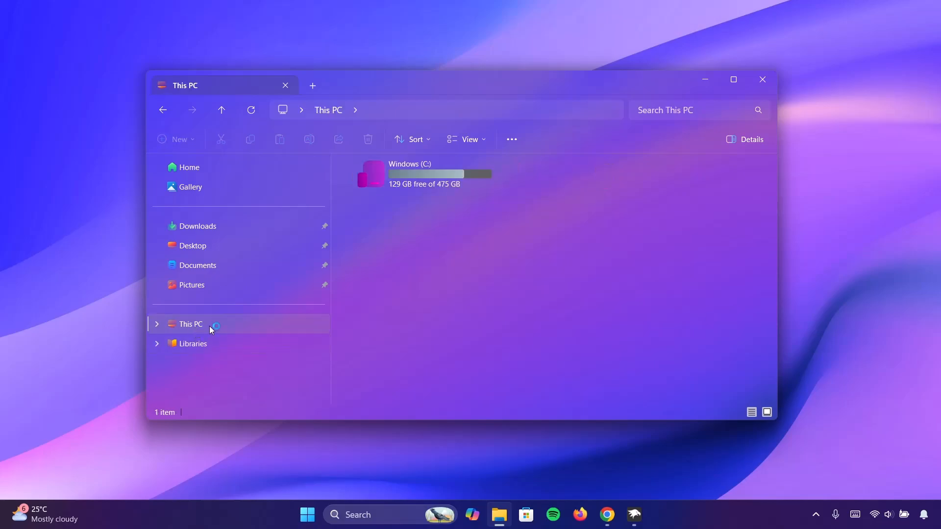
{"action": "left_click", "coordinate": [193, 343]}
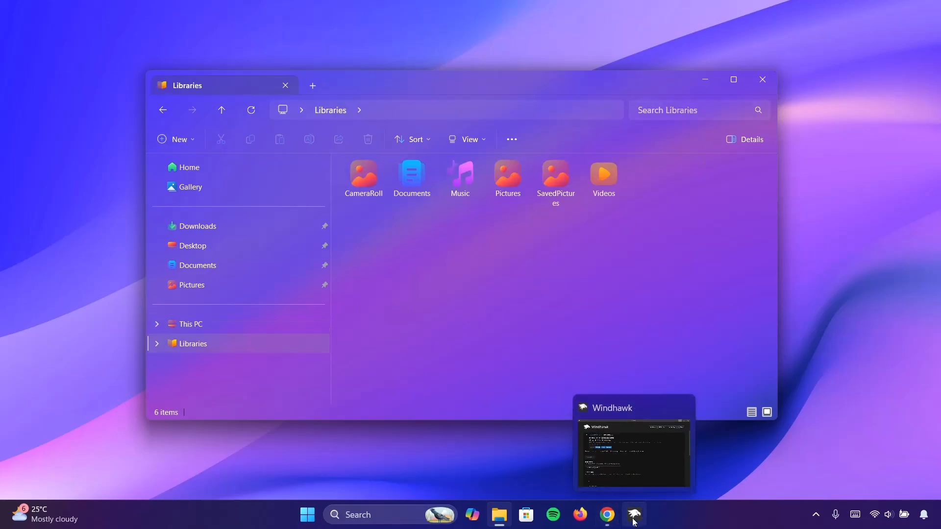
{"action": "left_click", "coordinate": [633, 446]}
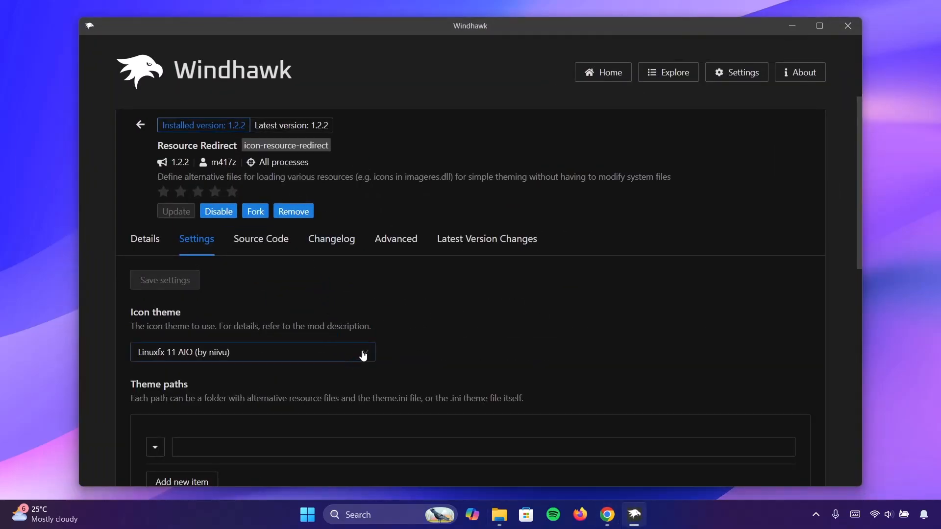
Step: Check the icon theme list still shows Linuxfx 11 AIO selected, then close Windhawk
{"action": "left_click", "coordinate": [363, 351]}
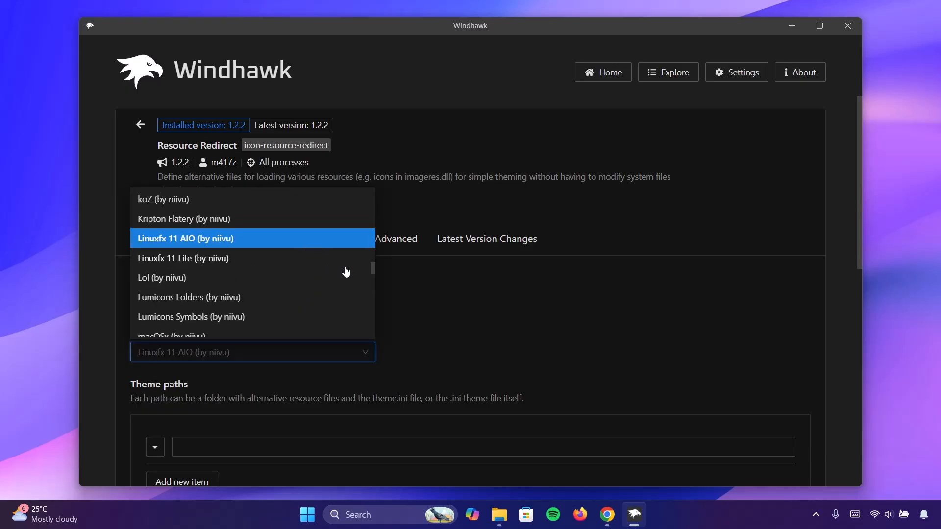
{"action": "mouse_move", "coordinate": [428, 313]}
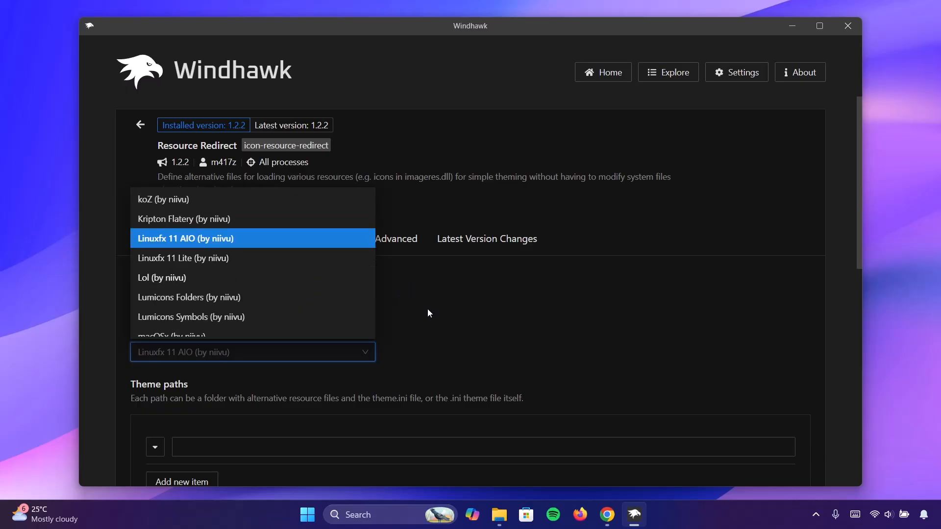
{"action": "left_click", "coordinate": [186, 238]}
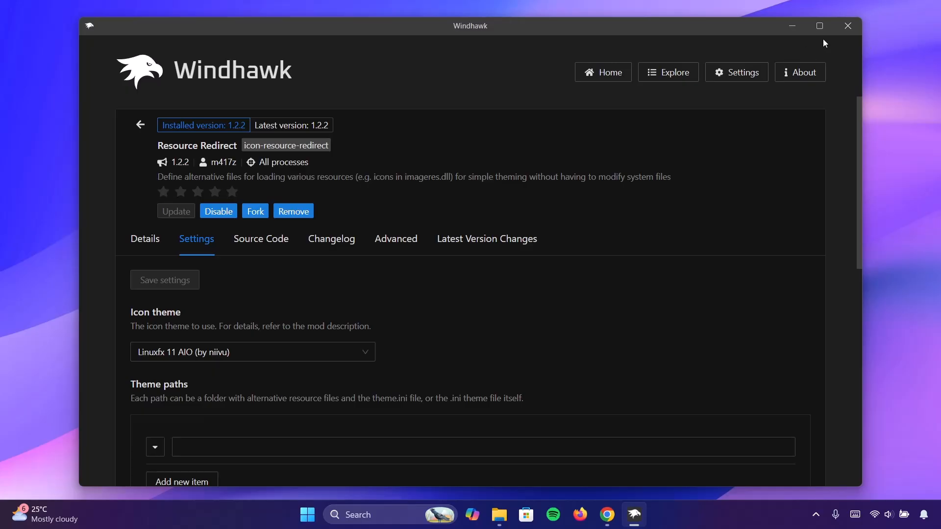
{"action": "mouse_move", "coordinate": [846, 27]}
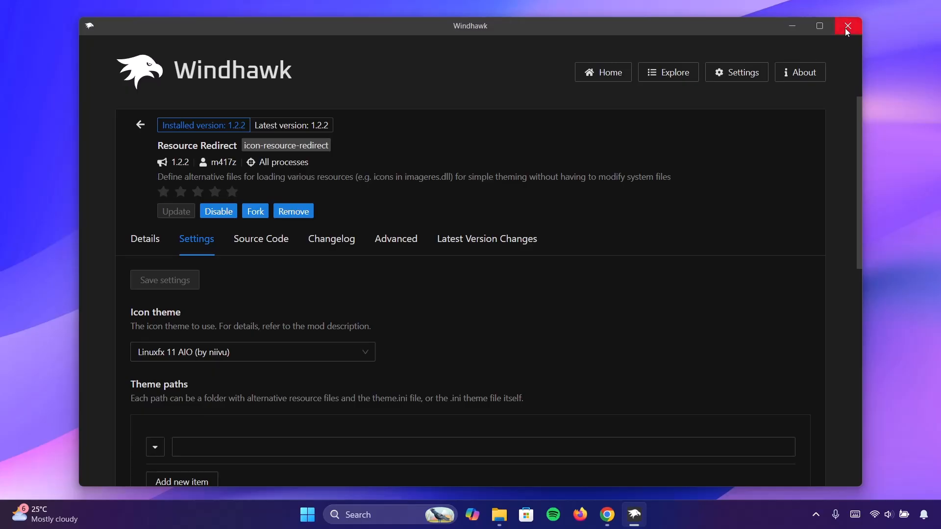
{"action": "left_click", "coordinate": [846, 25]}
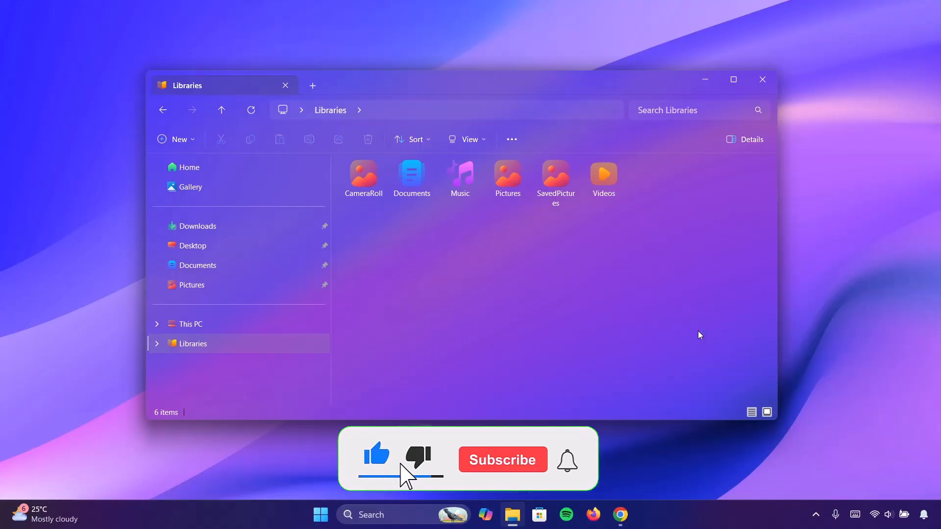
{"action": "left_click", "coordinate": [502, 460]}
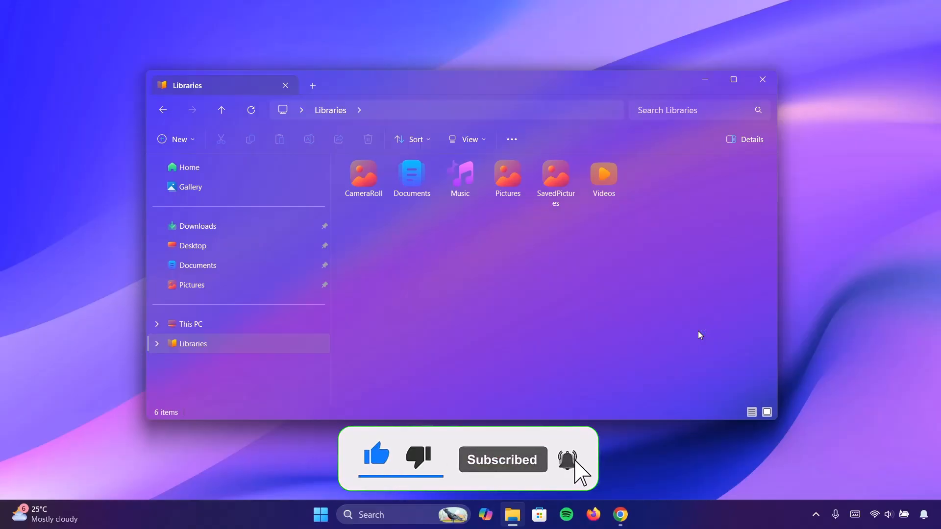